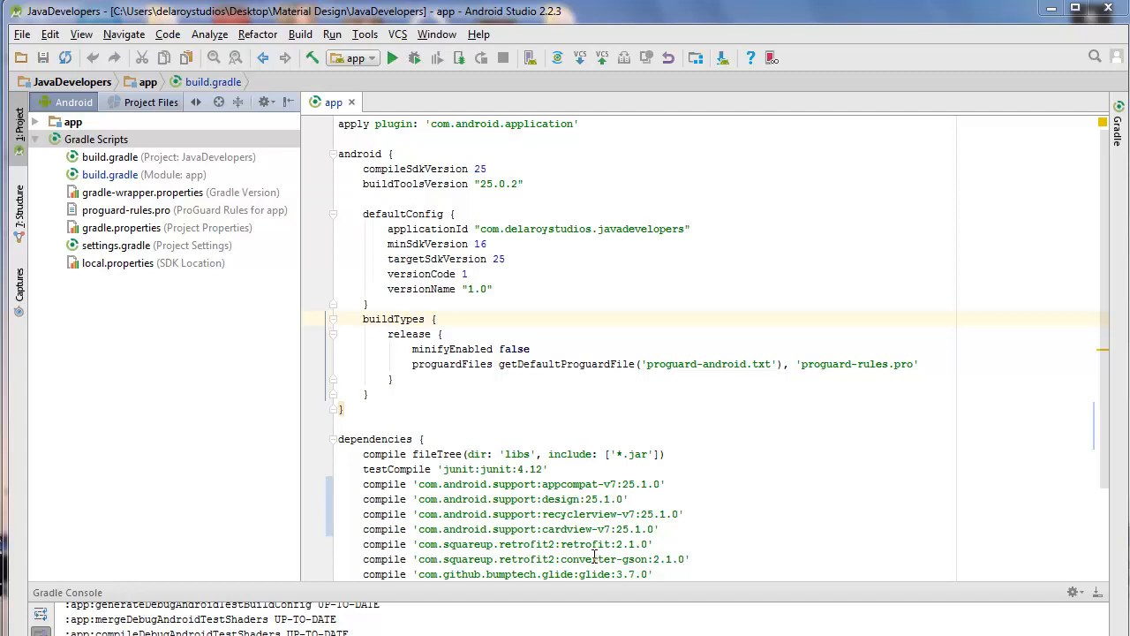
pyautogui.moveTo(670, 537)
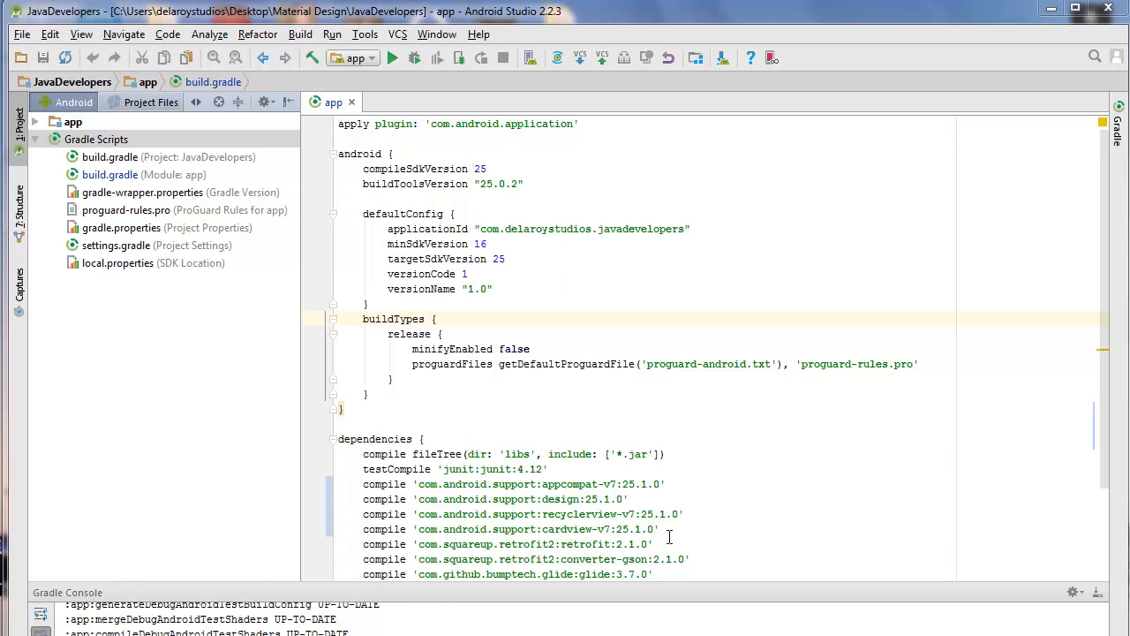
pyautogui.moveTo(663, 604)
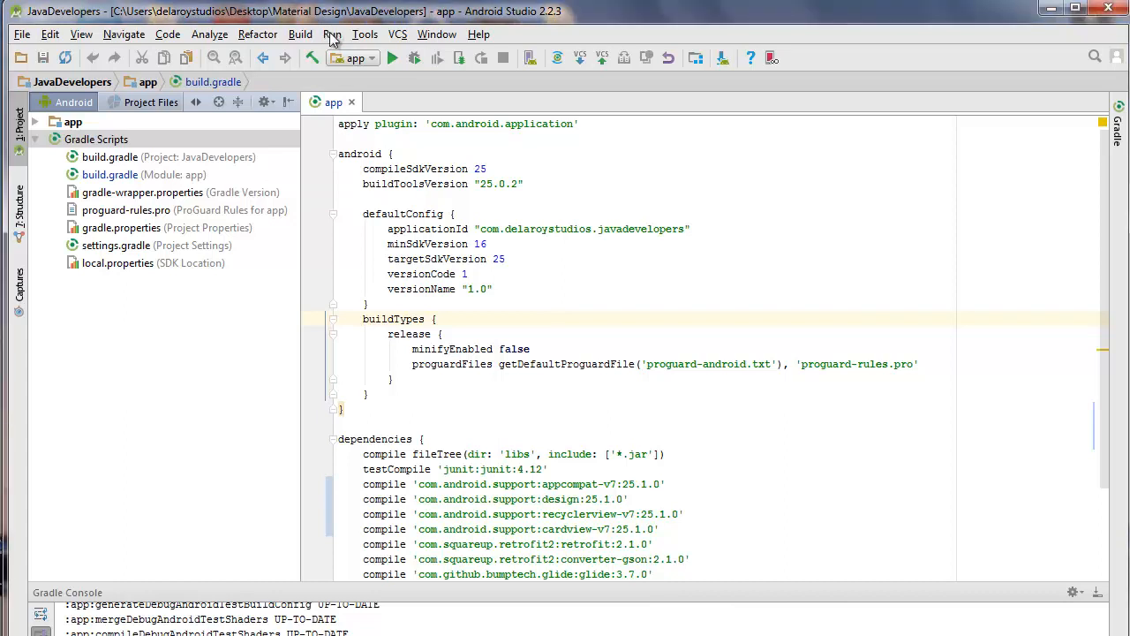
# Show the Run menu's run and debug actions, including Record Espresso Test.
pyautogui.click(95, 138)
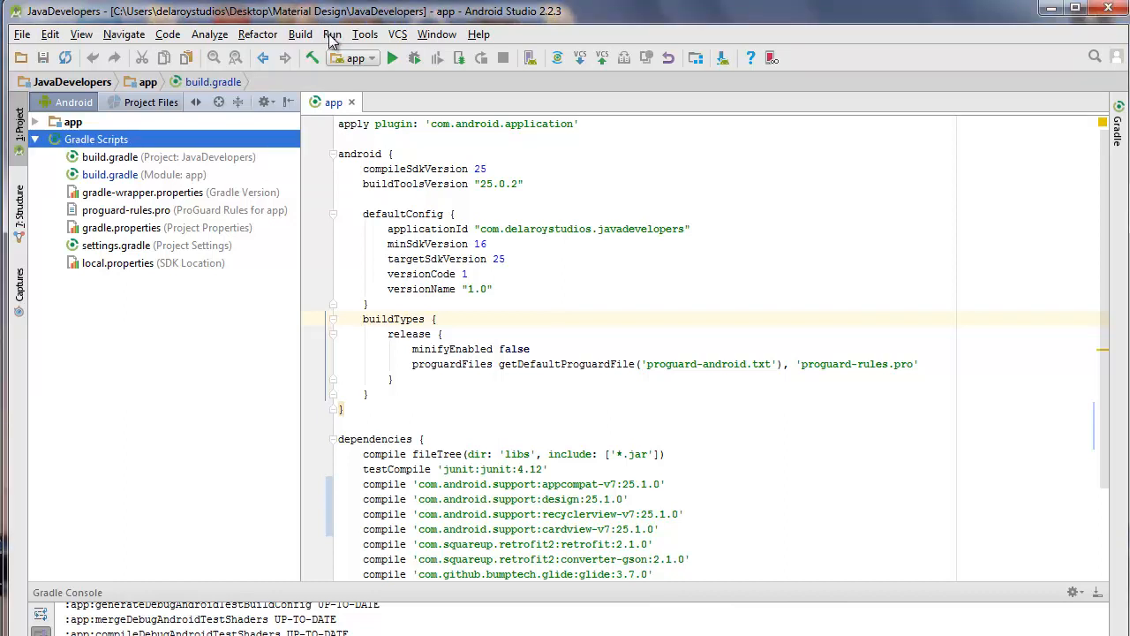
pyautogui.click(332, 34)
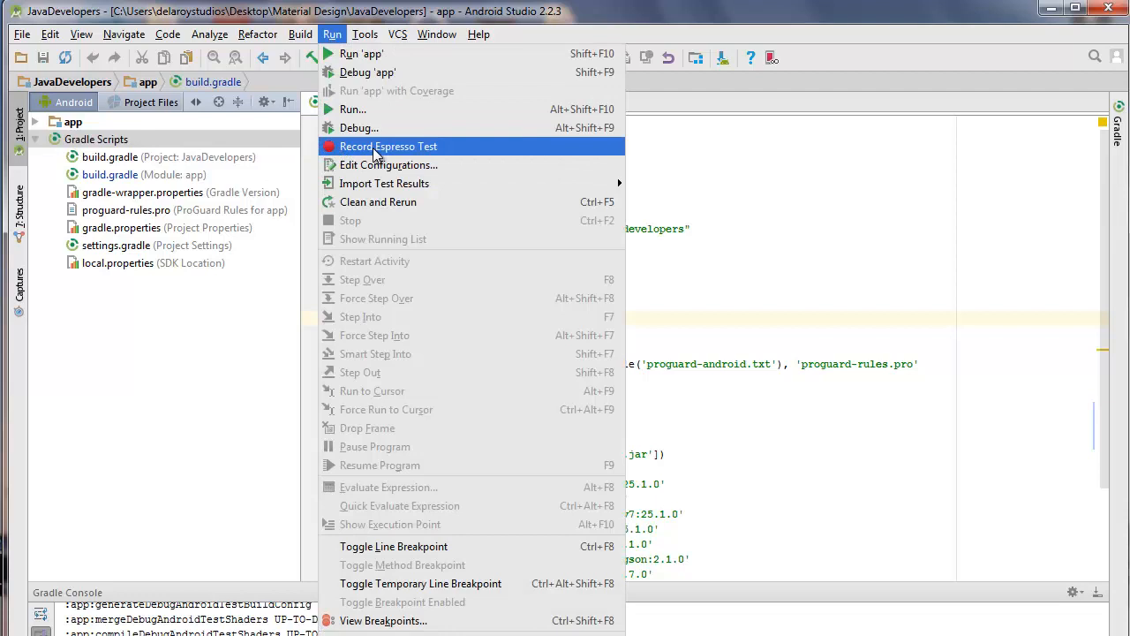
pyautogui.moveTo(466, 166)
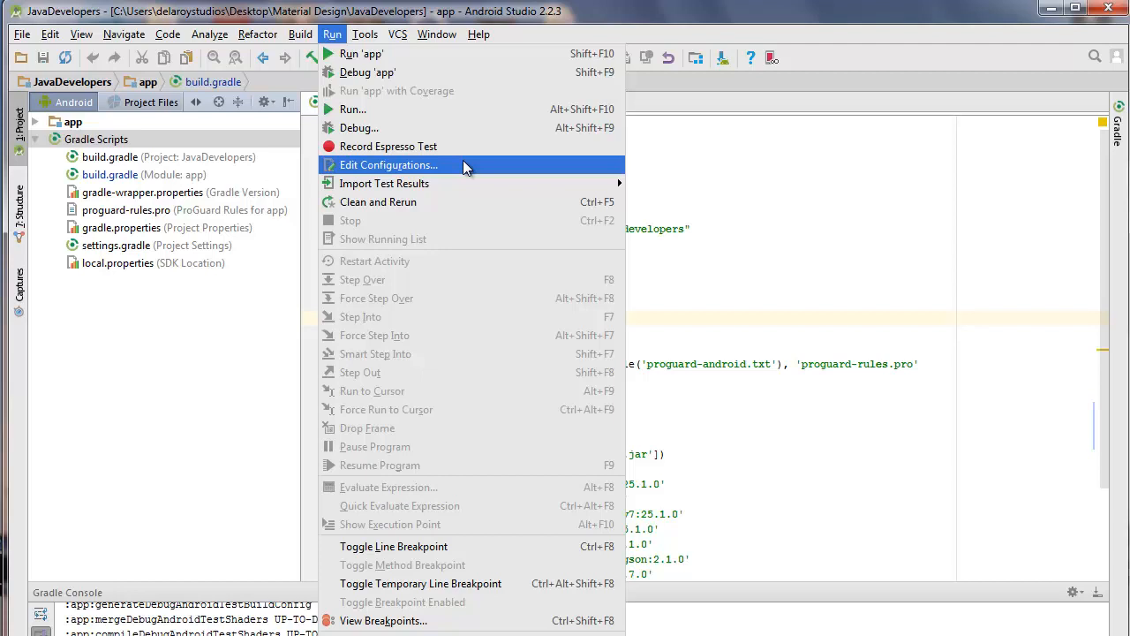
pyautogui.moveTo(392, 145)
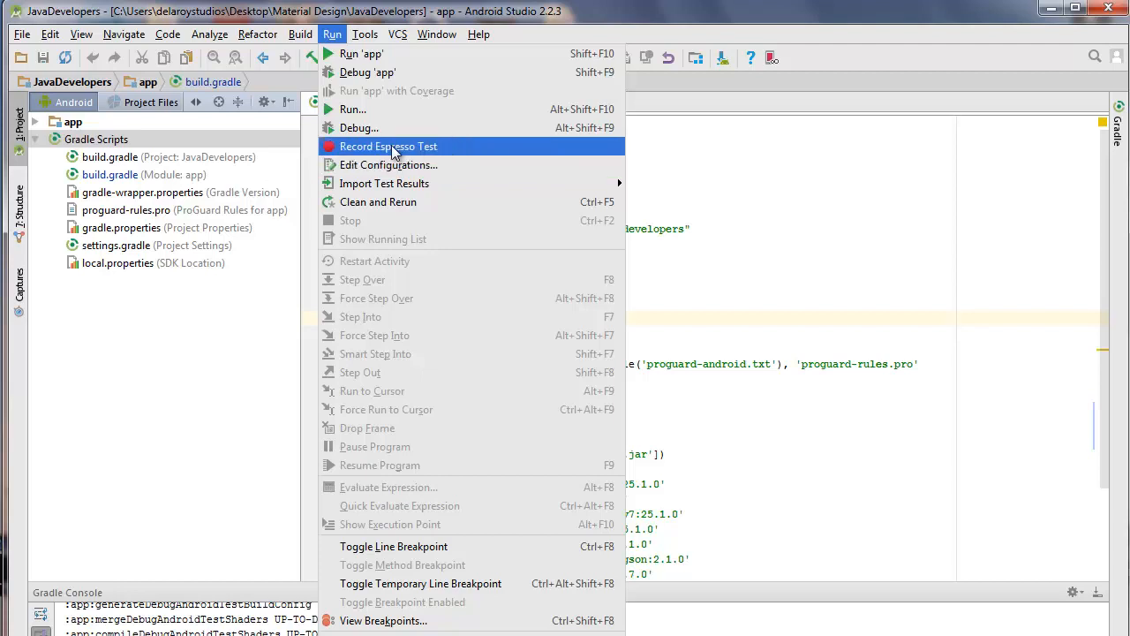
pyautogui.moveTo(403, 392)
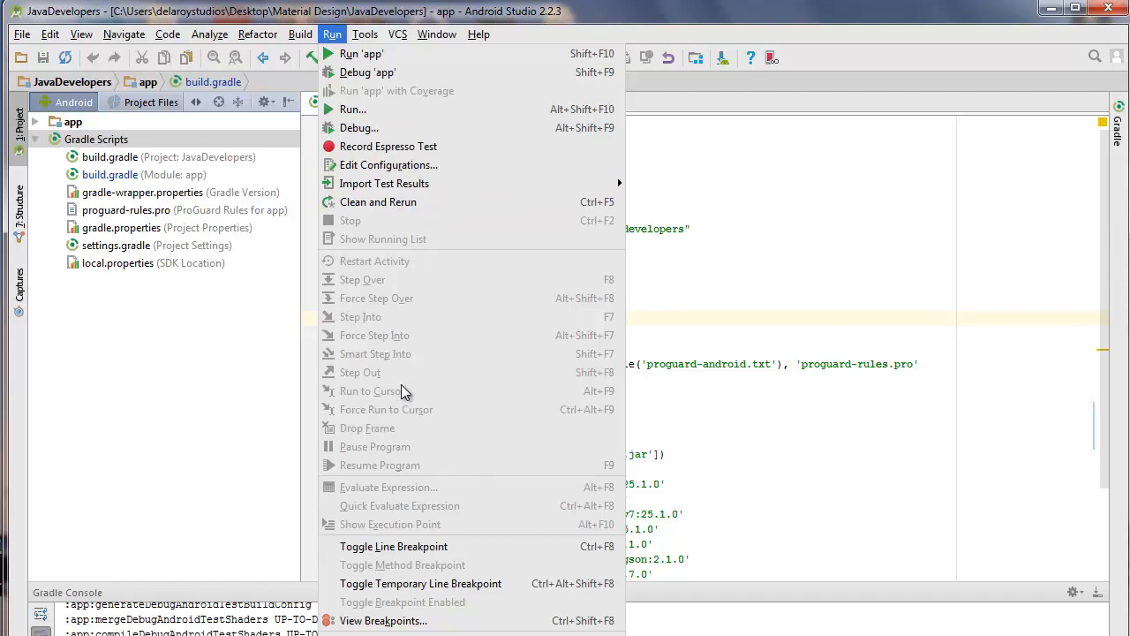
pyautogui.moveTo(392, 145)
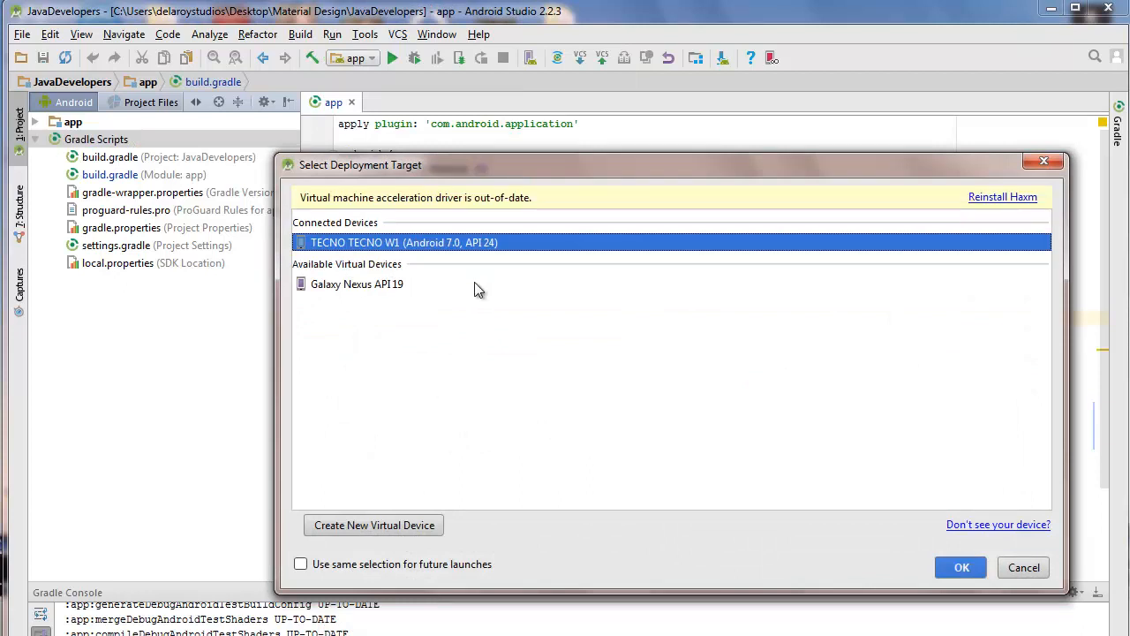
pyautogui.moveTo(369, 399)
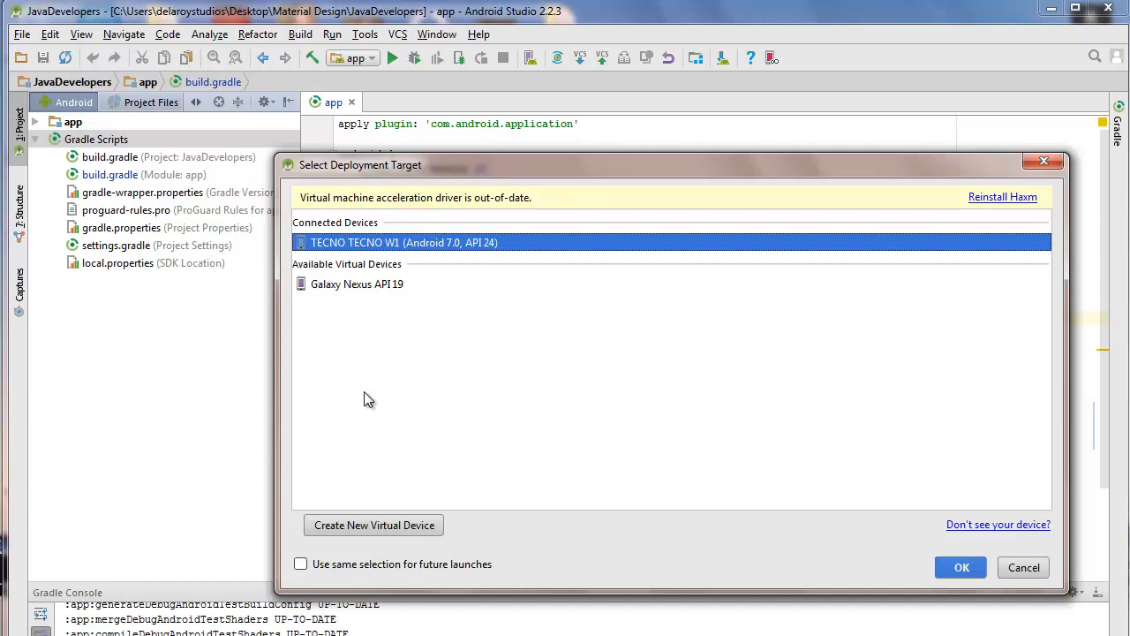
pyautogui.moveTo(698, 394)
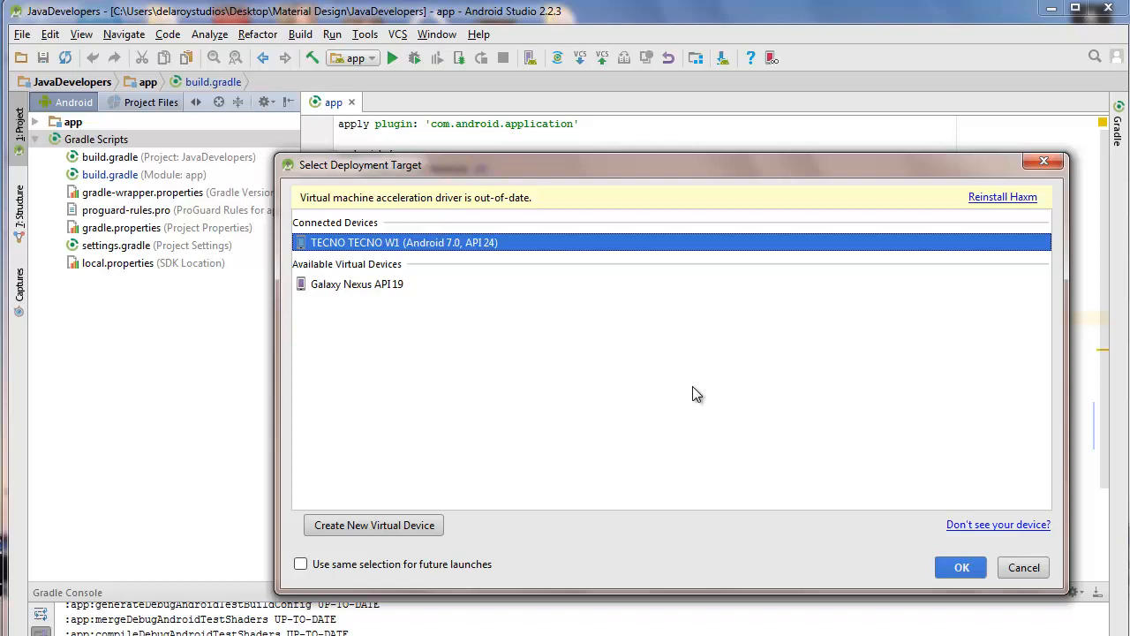
pyautogui.moveTo(716, 555)
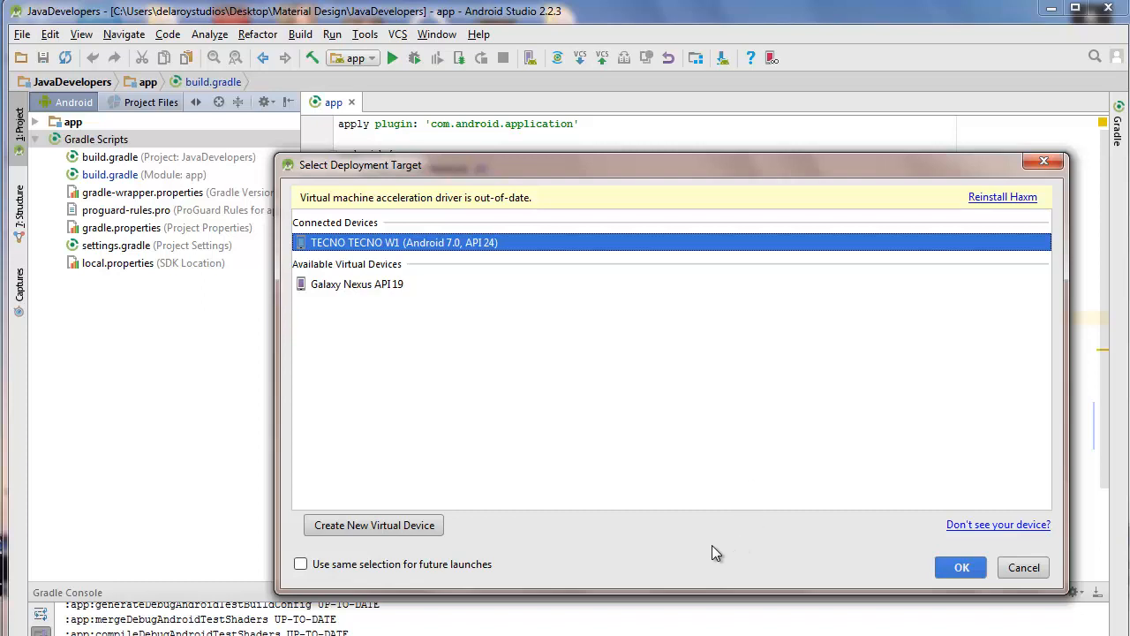
pyautogui.moveTo(715, 555)
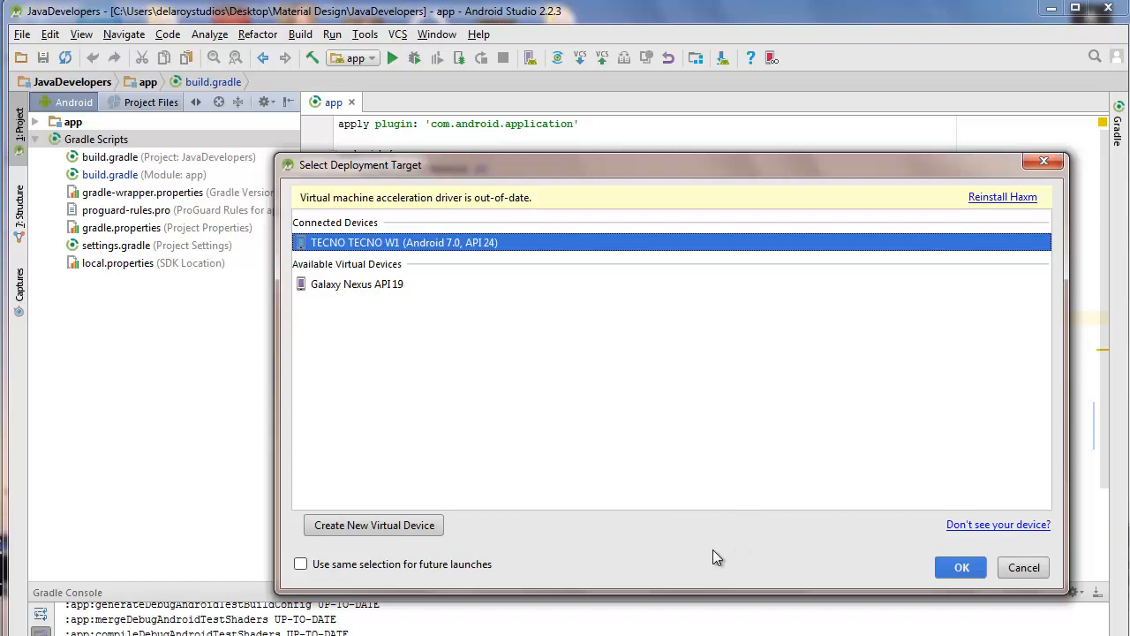
# Confirm the connected TECNO TECNO W1 phone as the deployment target for recording.
pyautogui.click(1024, 567)
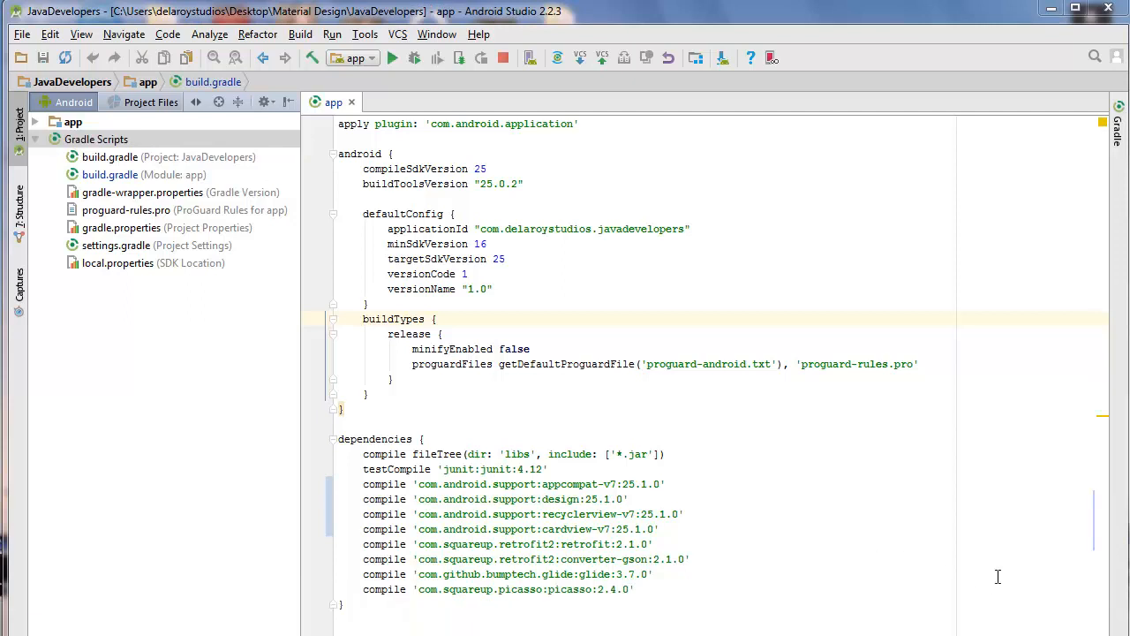
pyautogui.moveTo(1010, 630)
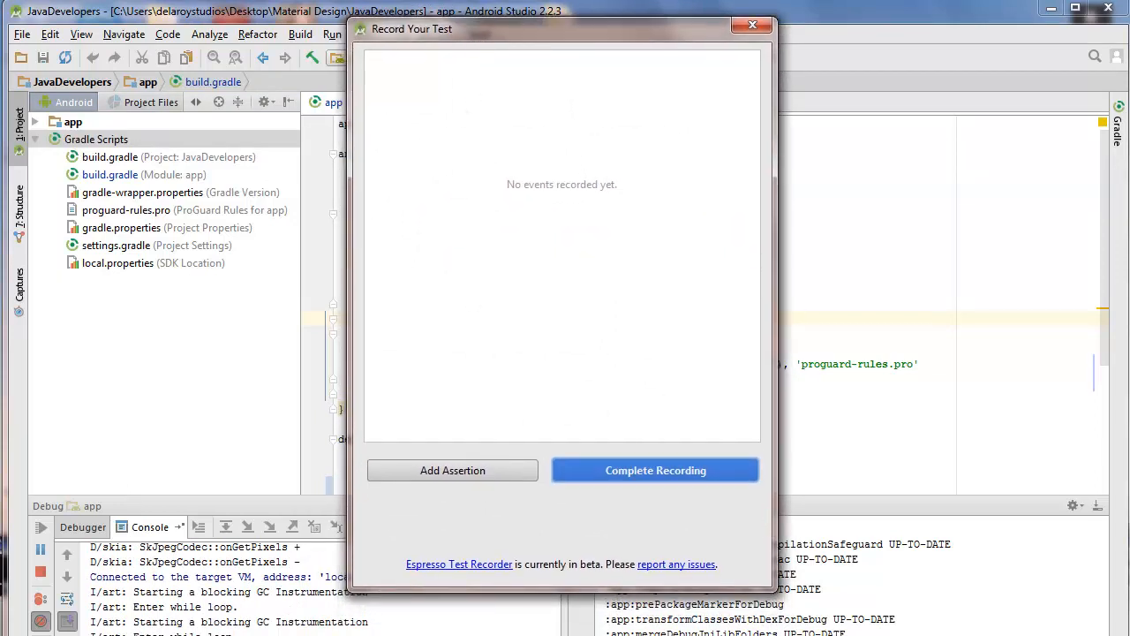
pyautogui.moveTo(470, 498)
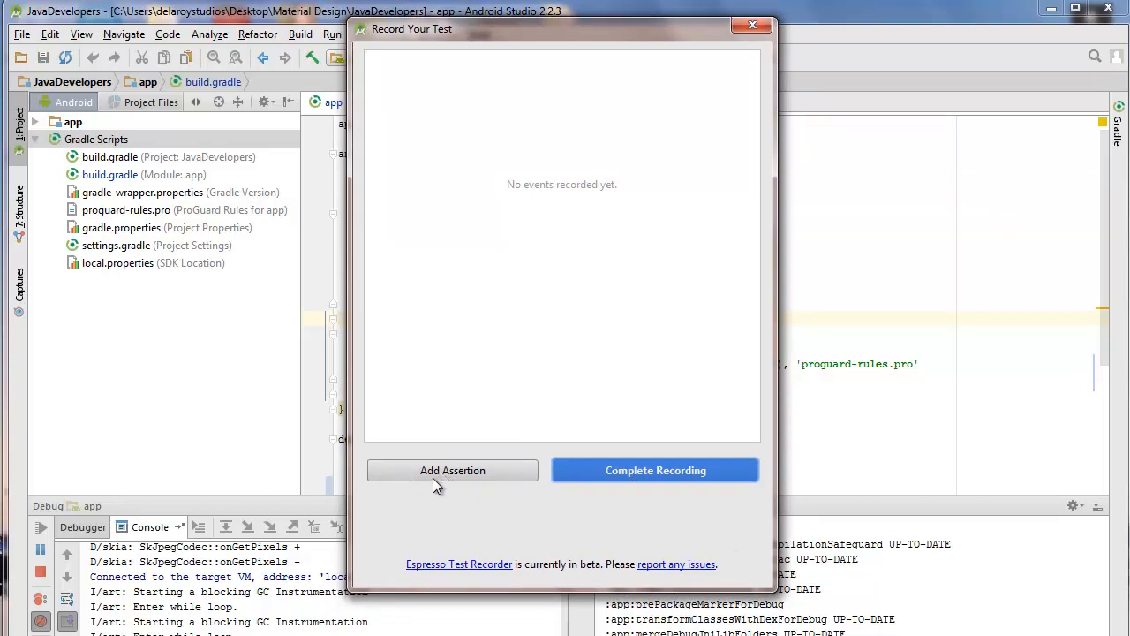
pyautogui.moveTo(672, 484)
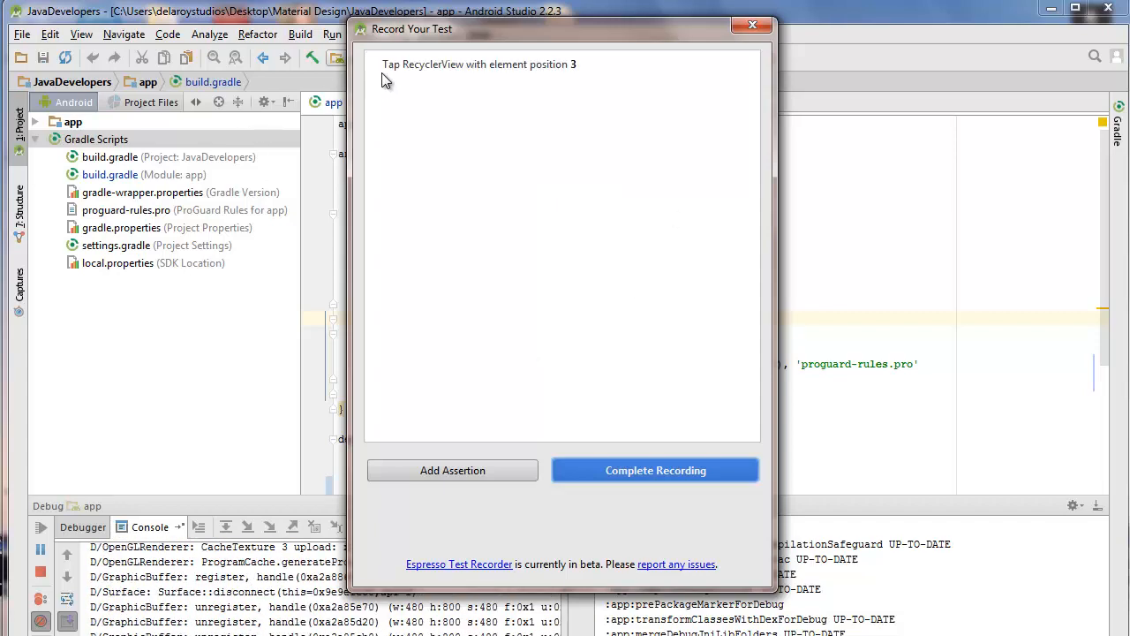
pyautogui.moveTo(590, 71)
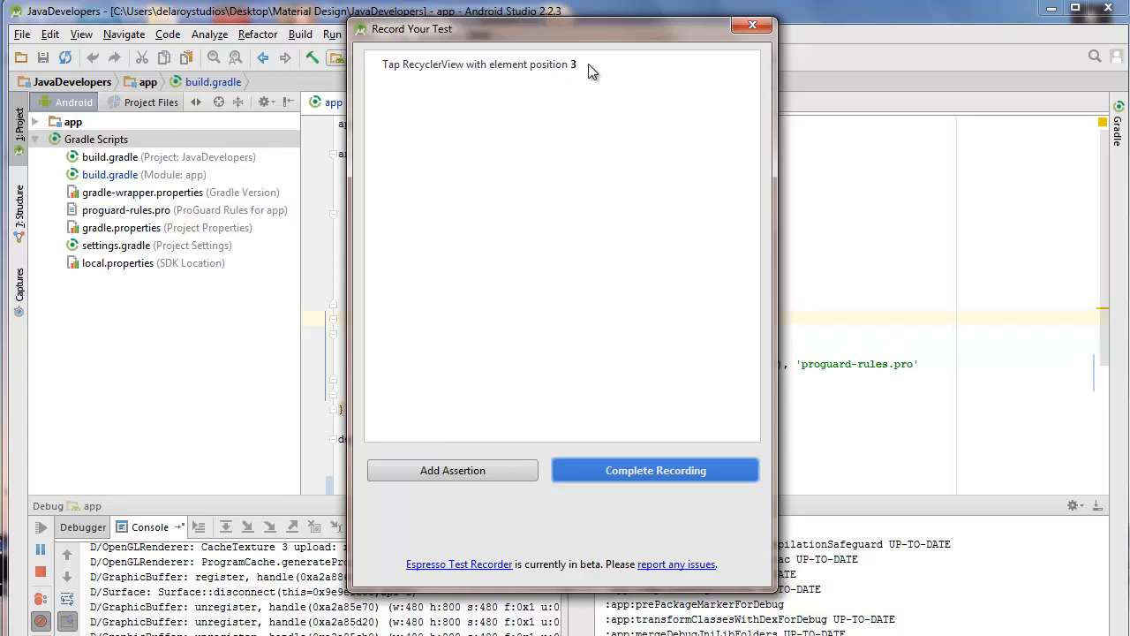
pyautogui.moveTo(397, 81)
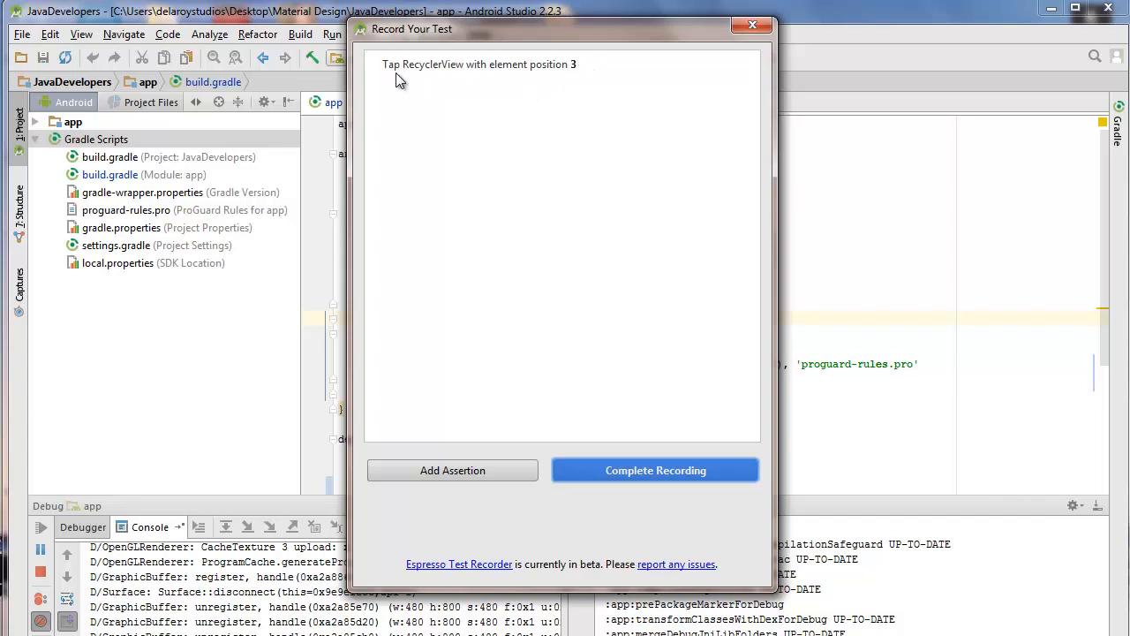
pyautogui.moveTo(427, 250)
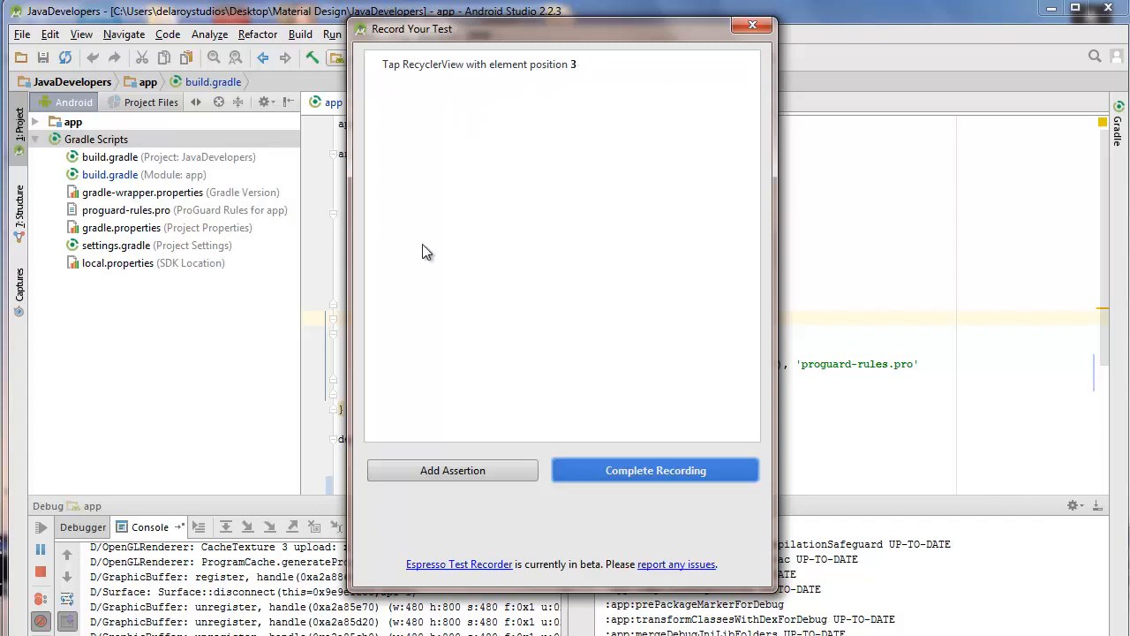
pyautogui.moveTo(583, 79)
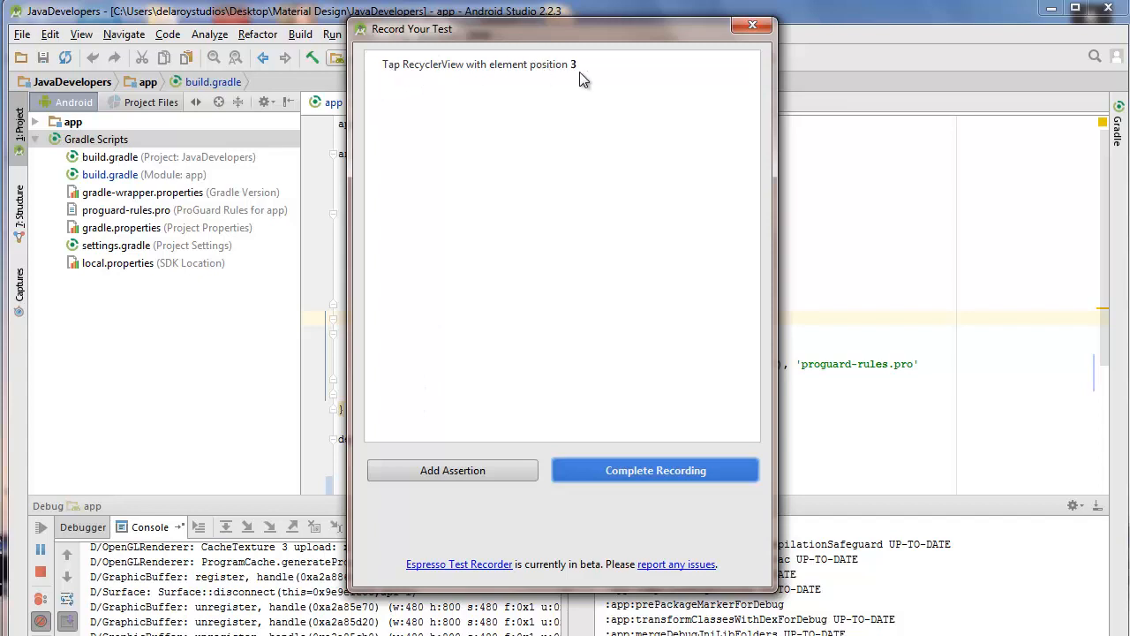
pyautogui.moveTo(438, 85)
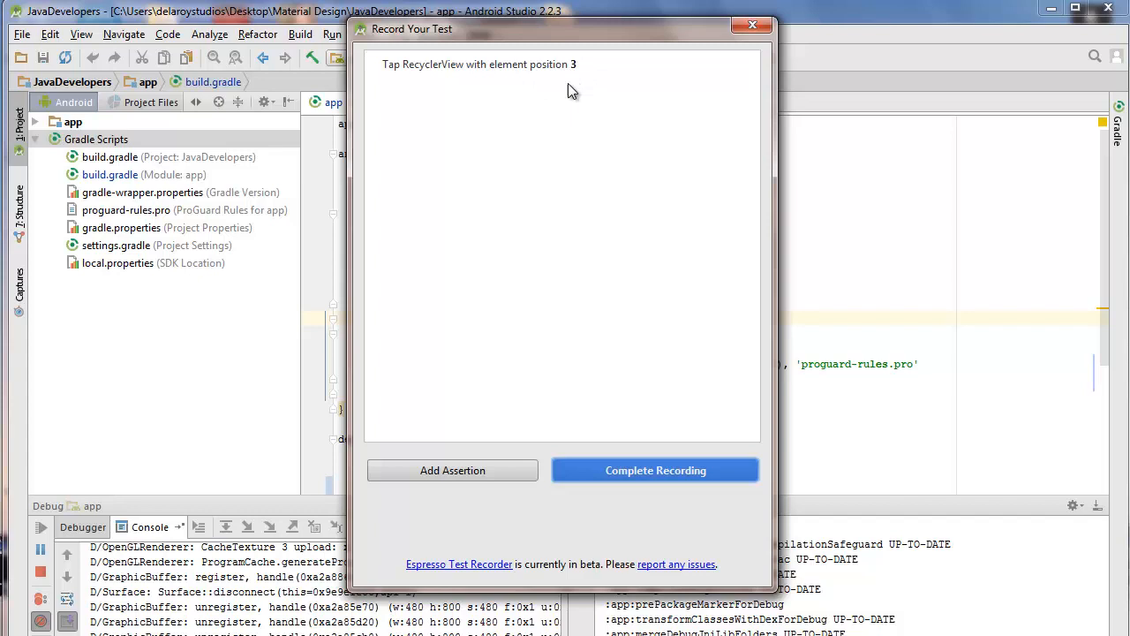
pyautogui.moveTo(569, 120)
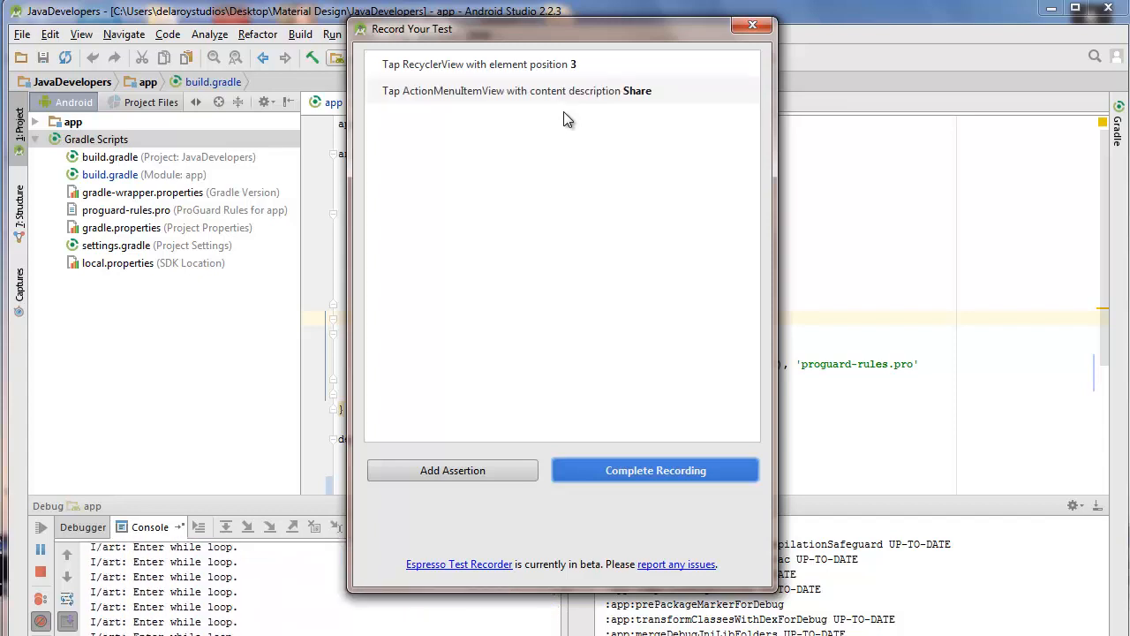
pyautogui.moveTo(431, 122)
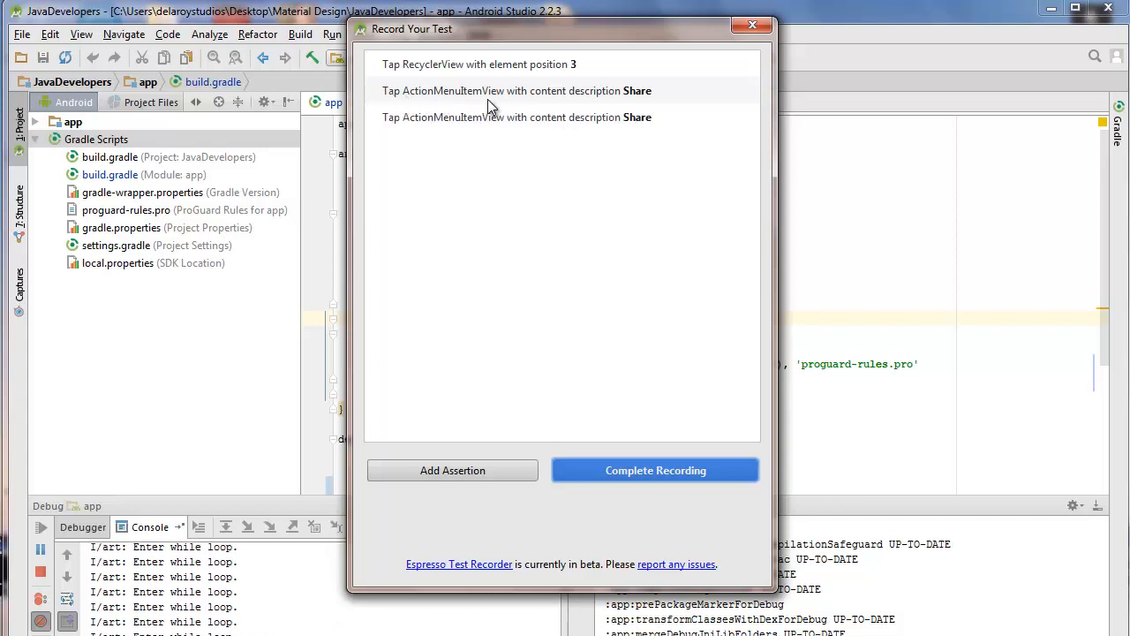
pyautogui.moveTo(590, 101)
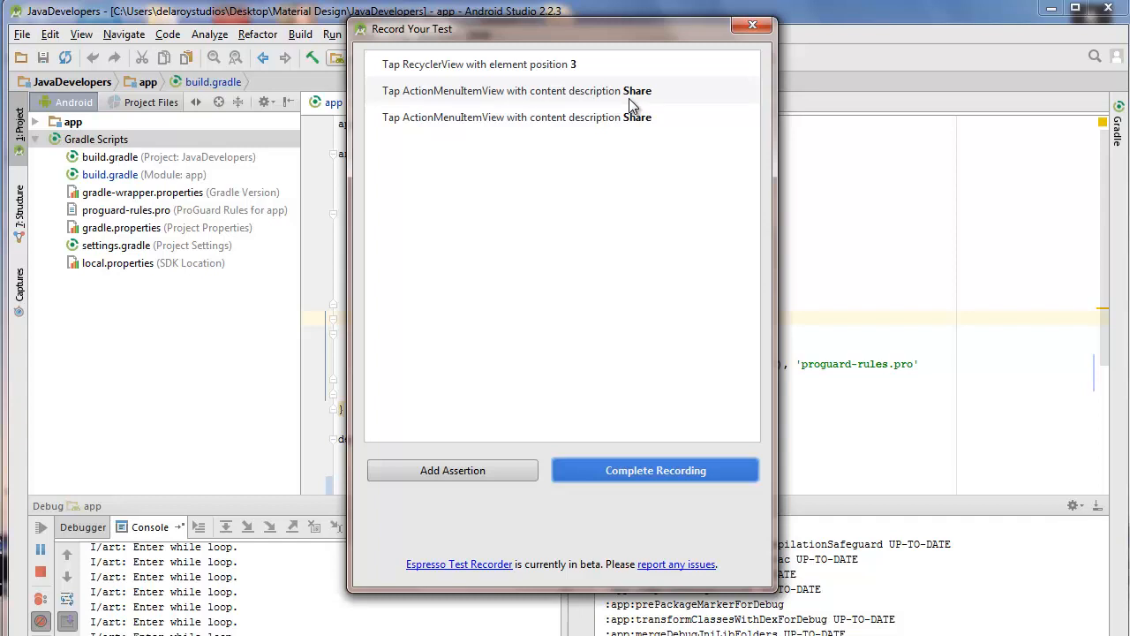
pyautogui.moveTo(620, 74)
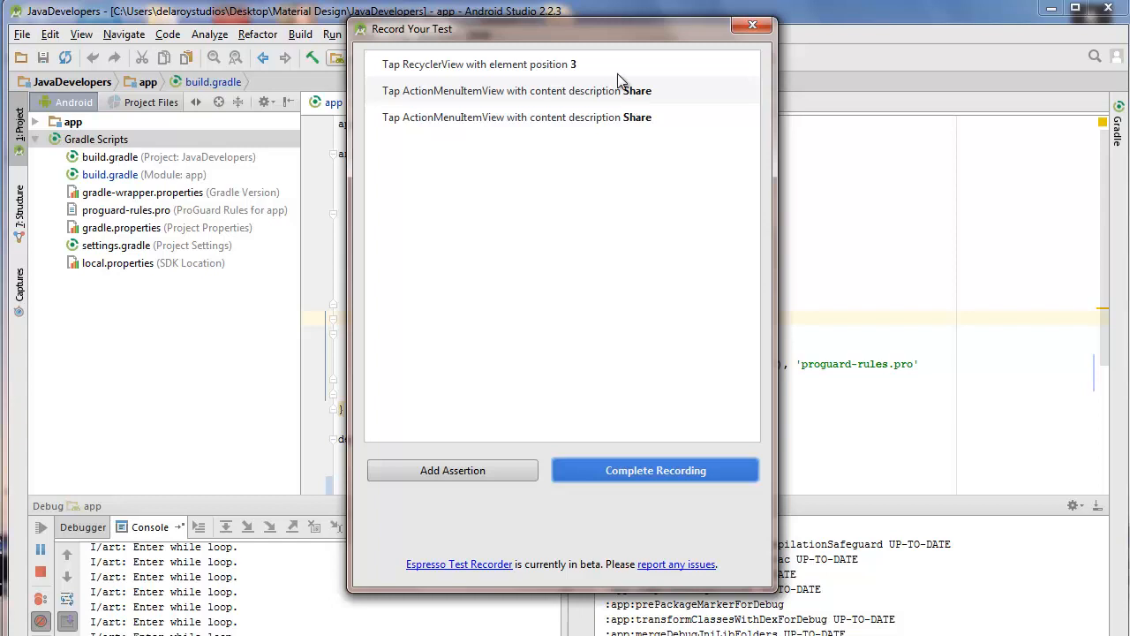
pyautogui.moveTo(473, 404)
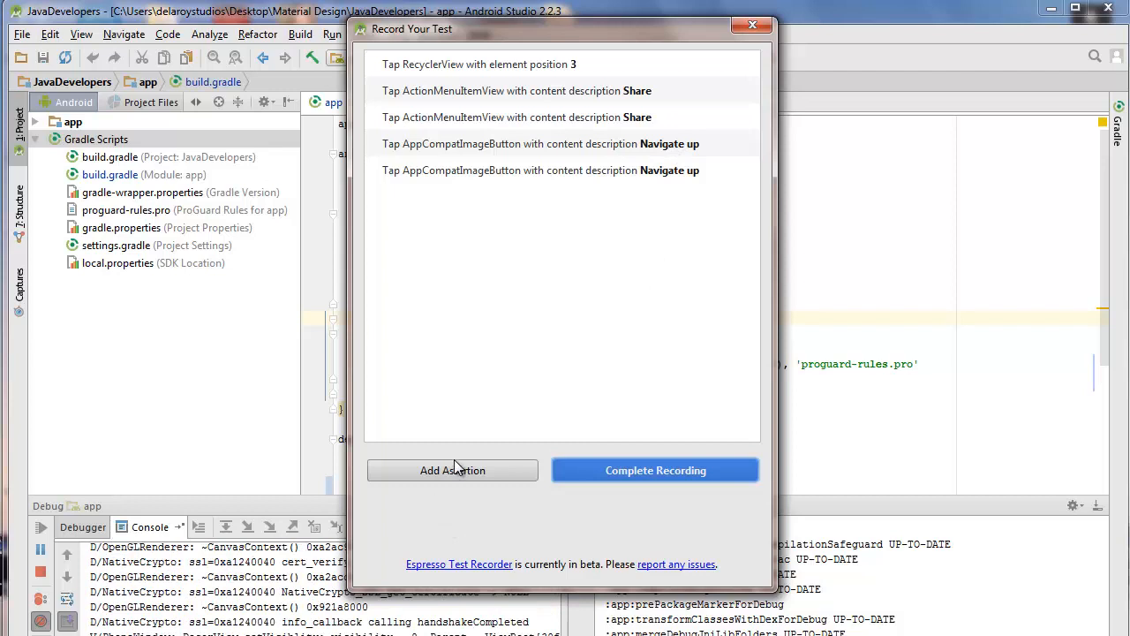
pyautogui.moveTo(452, 544)
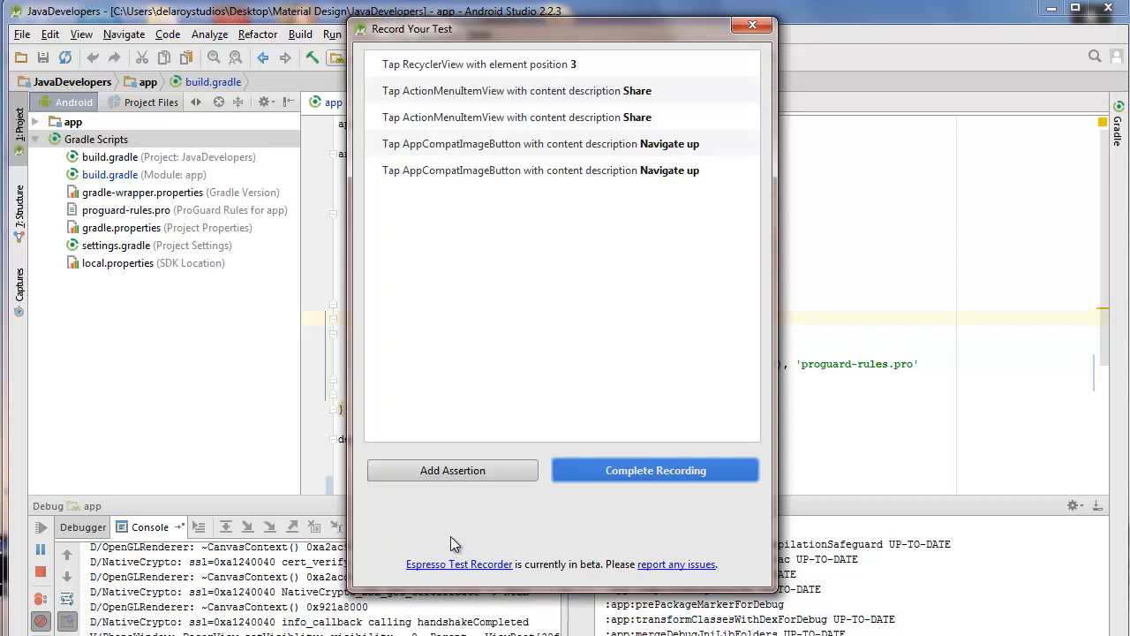
pyautogui.moveTo(461, 512)
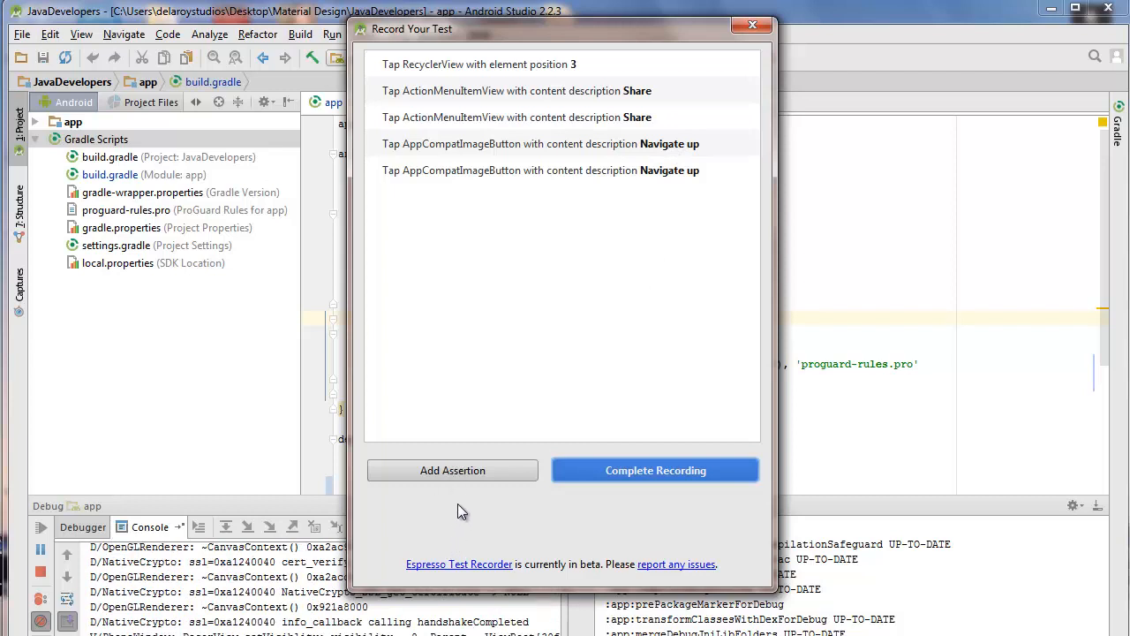
pyautogui.moveTo(452, 477)
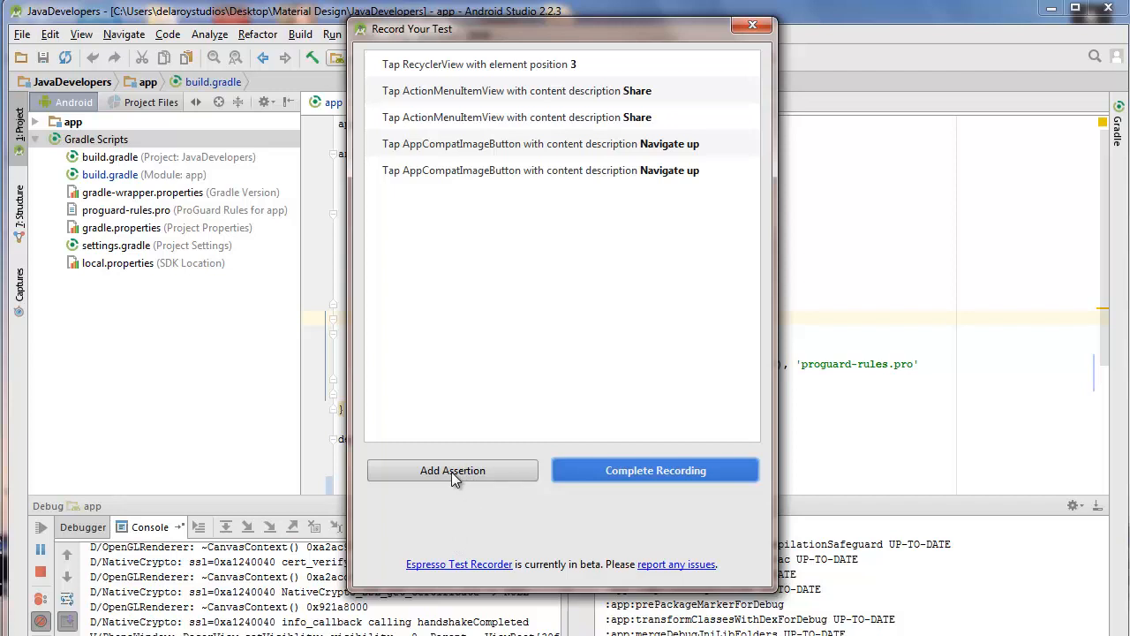
# Begin an assertion on the first item's cover image with the 'exists' condition.
pyautogui.click(452, 469)
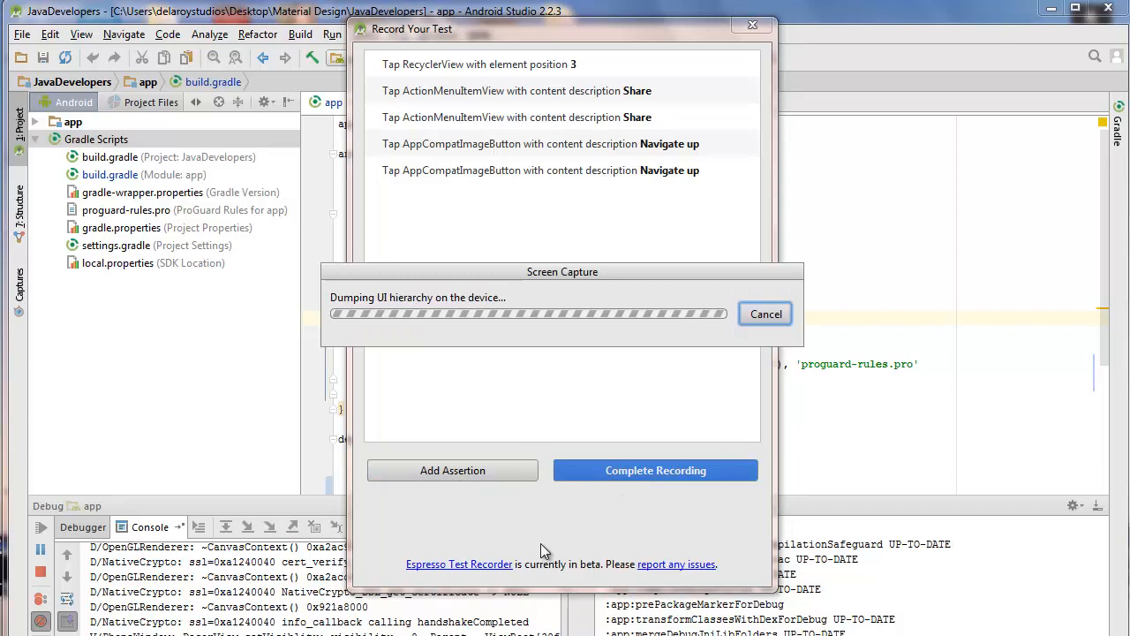
pyautogui.click(452, 470)
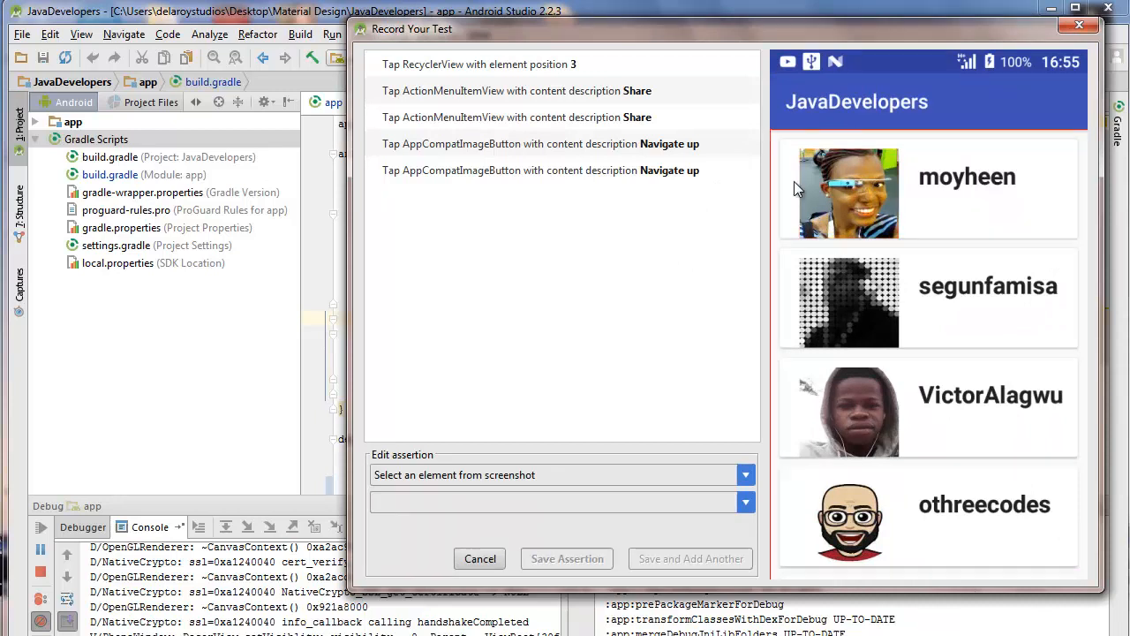
pyautogui.moveTo(777, 190)
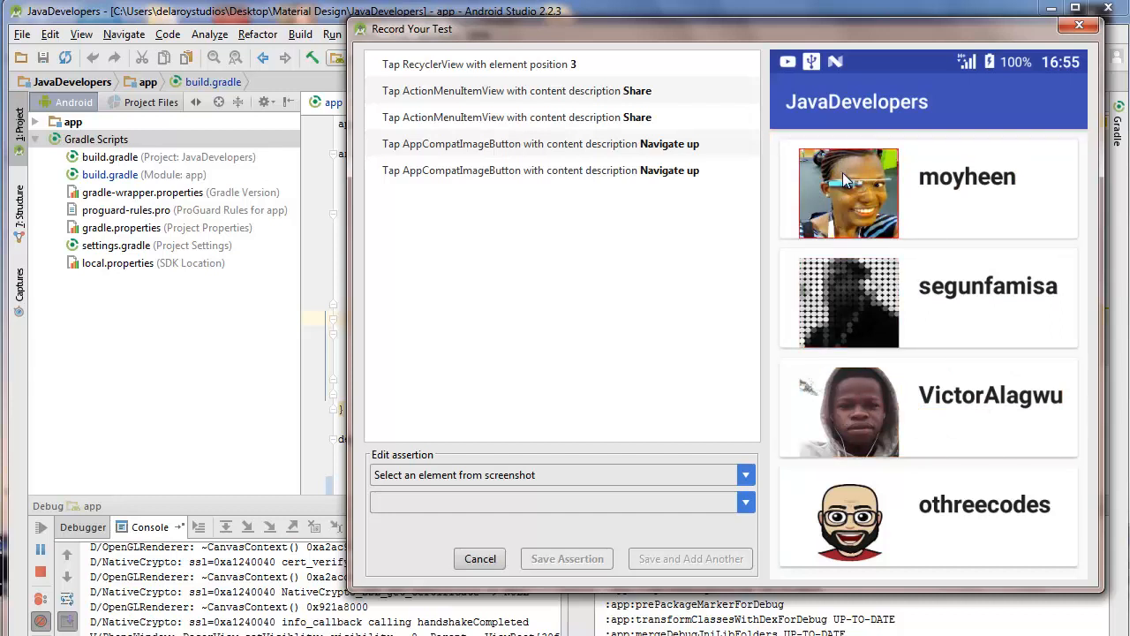
pyautogui.click(848, 191)
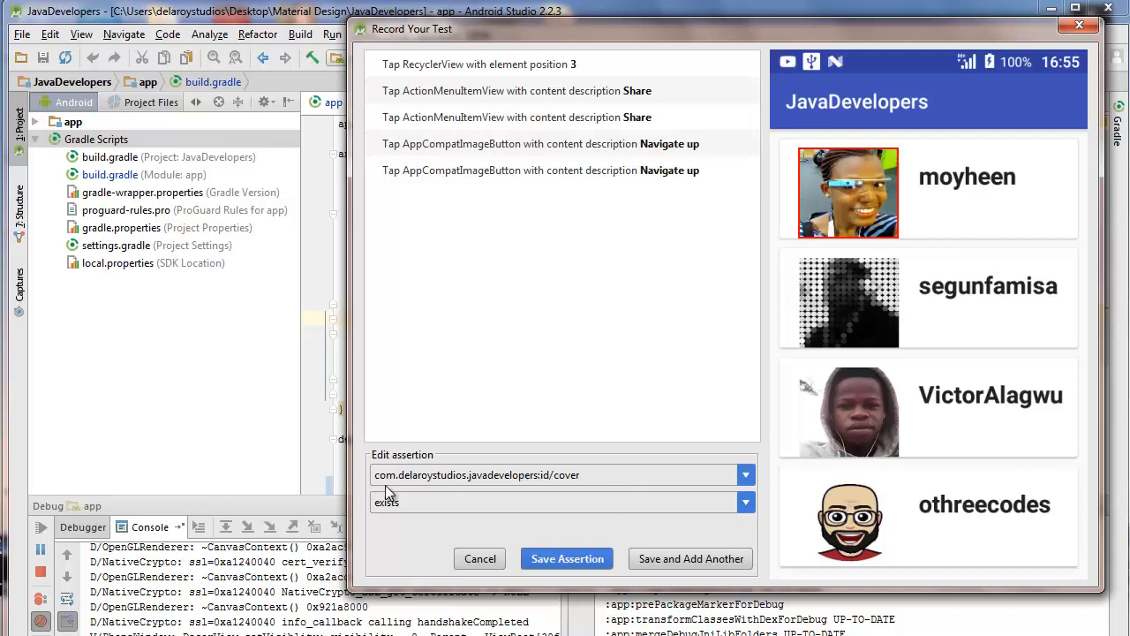
pyautogui.moveTo(519, 487)
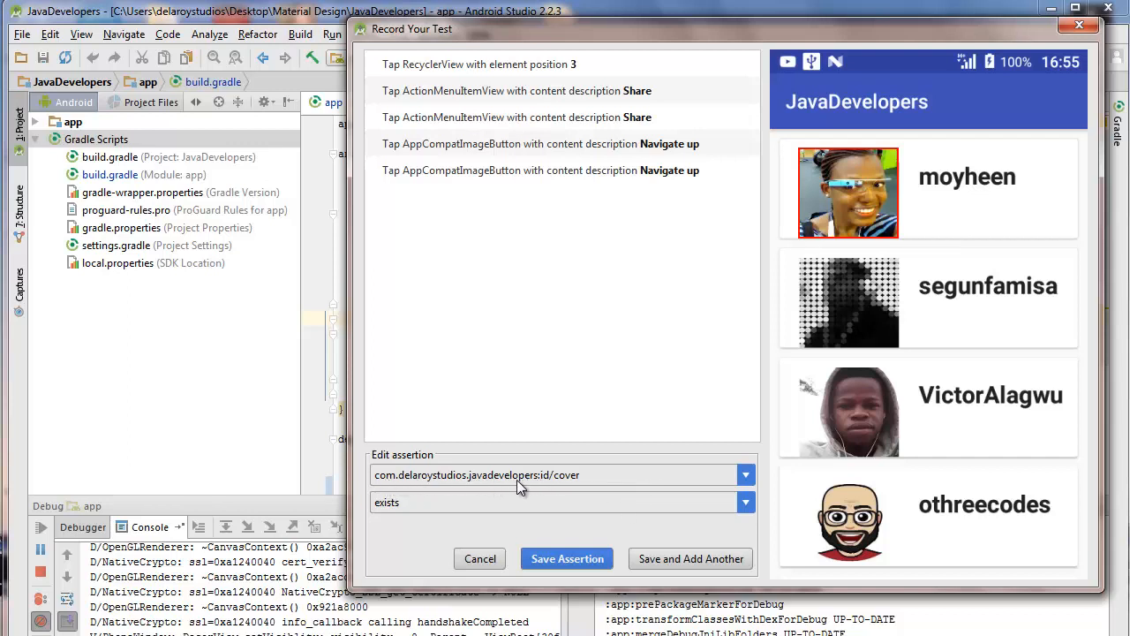
pyautogui.moveTo(576, 478)
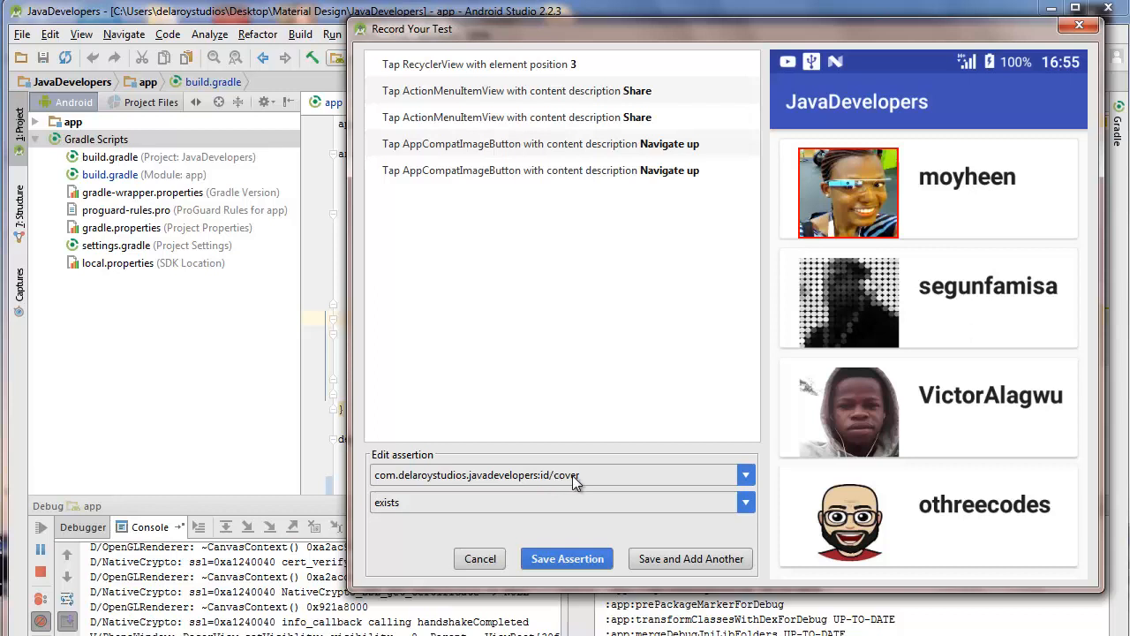
pyautogui.click(745, 501)
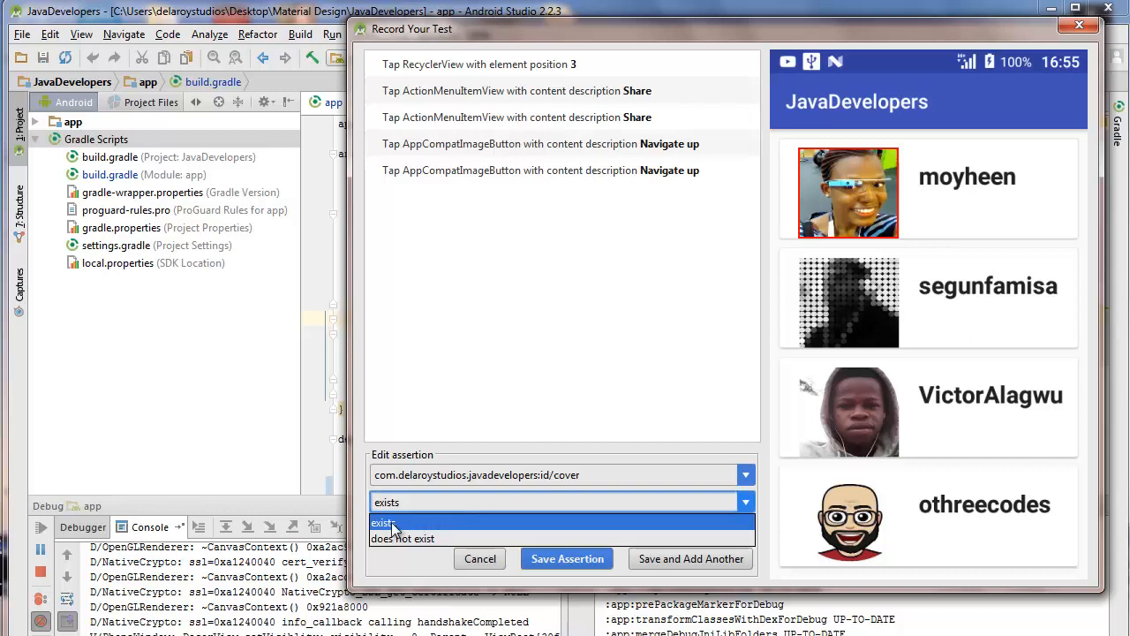
pyautogui.moveTo(405, 530)
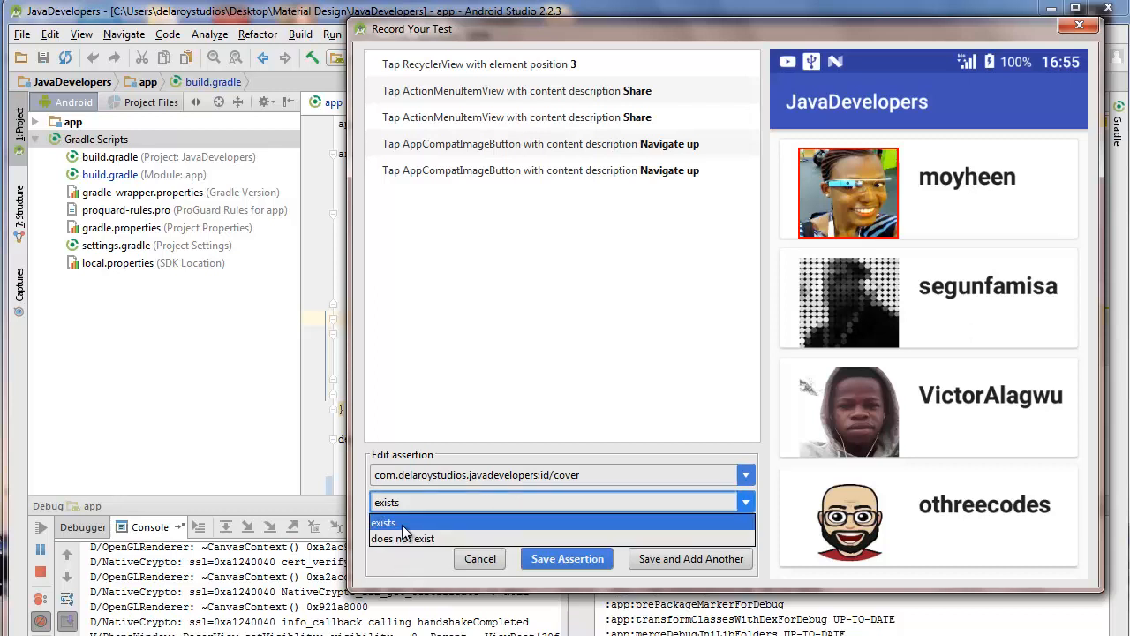
pyautogui.click(383, 523)
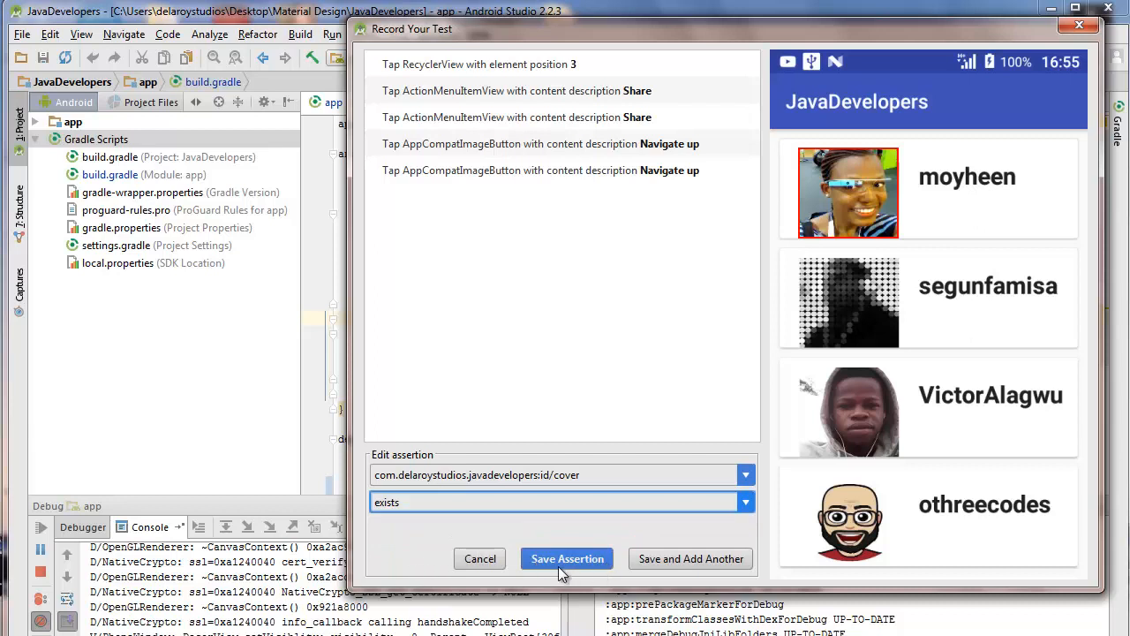
pyautogui.moveTo(874, 177)
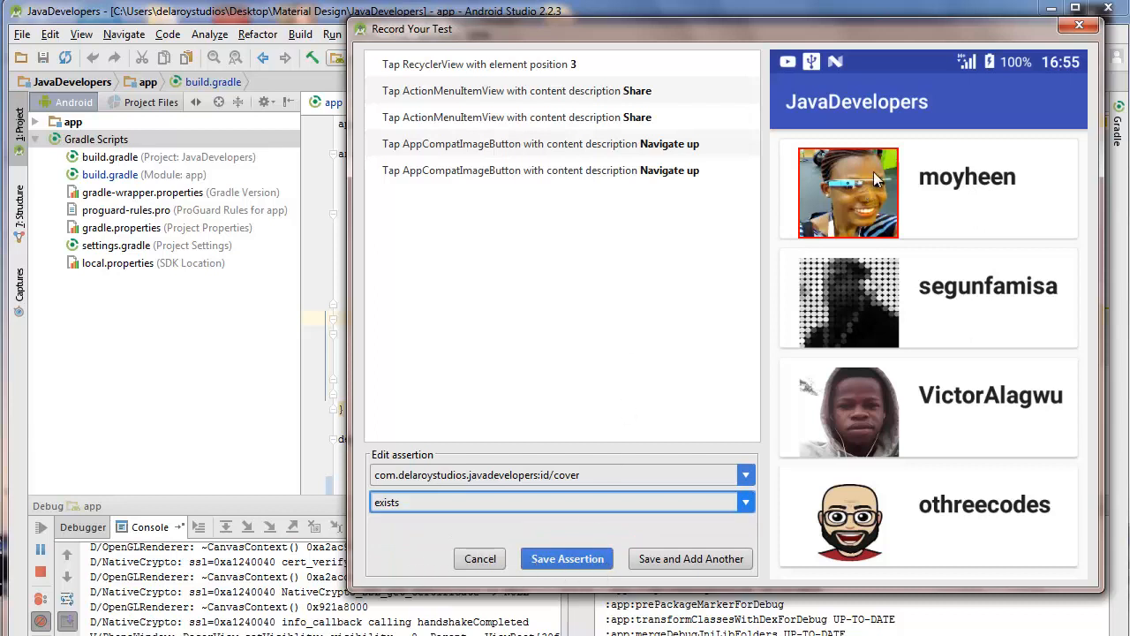
pyautogui.moveTo(812, 247)
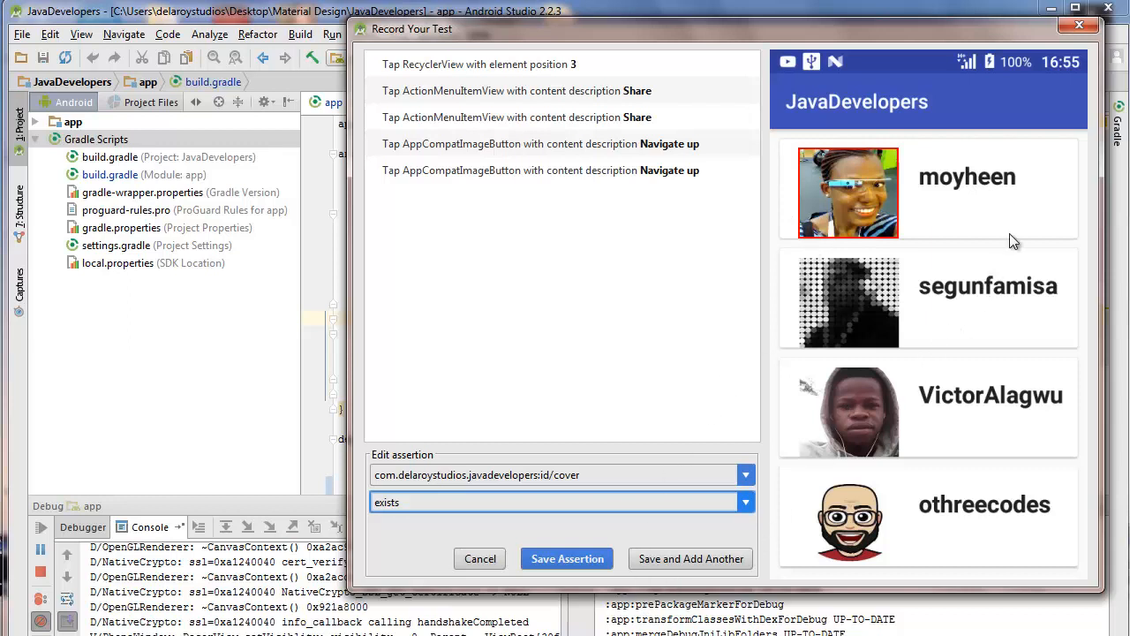
# Try the moyheen title text, revert to the cover ImageView, and save the cover-exists assertion.
pyautogui.click(968, 177)
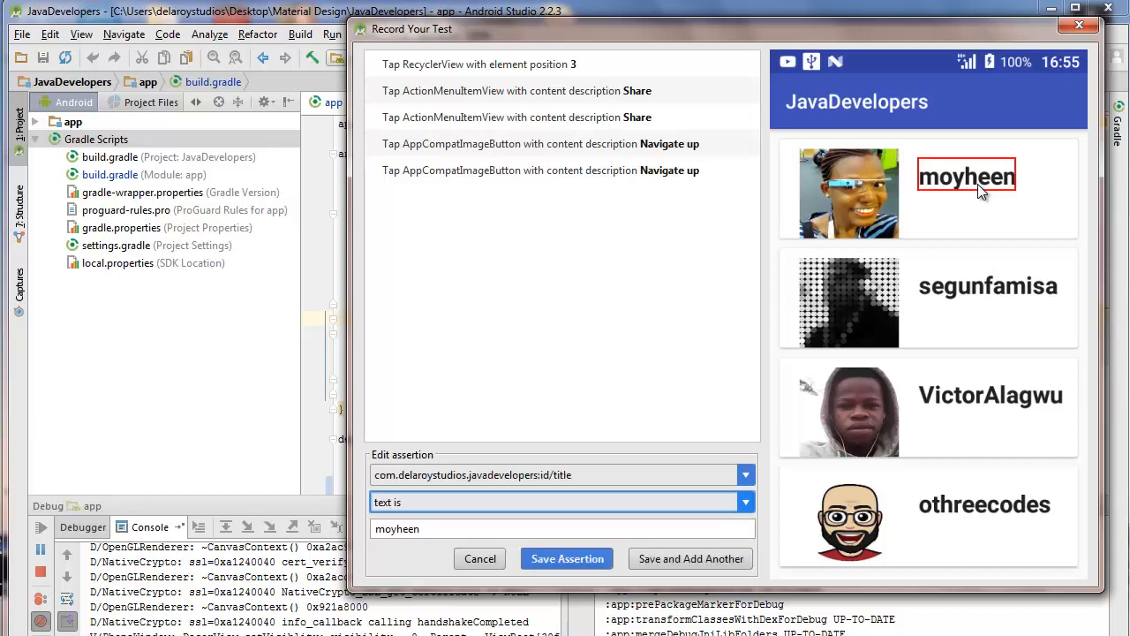
pyautogui.moveTo(415, 514)
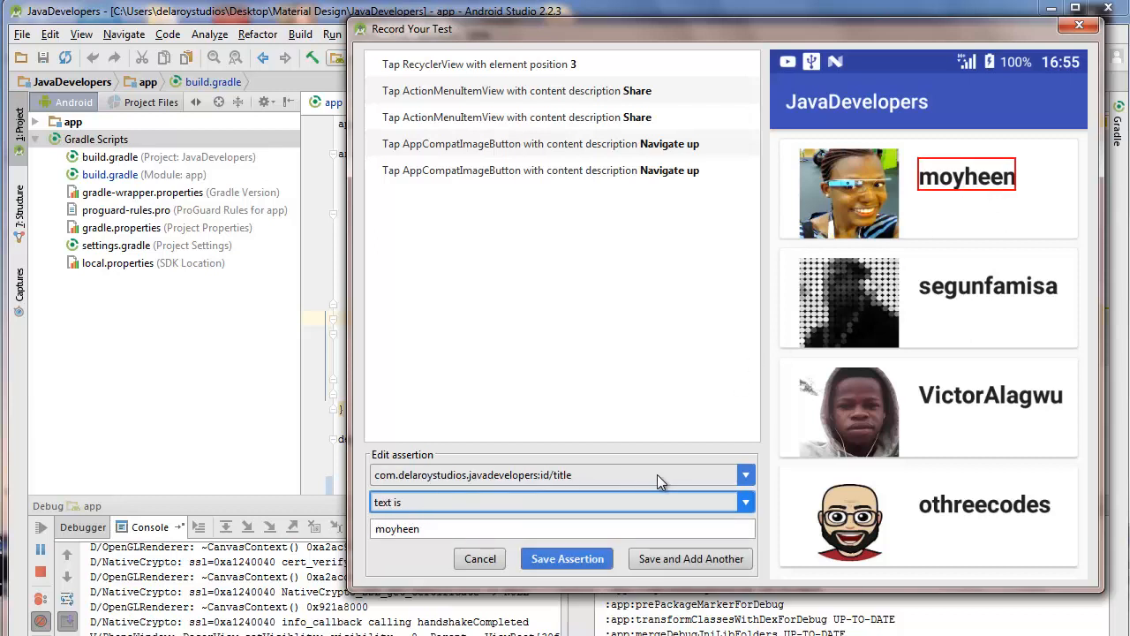
pyautogui.click(746, 502)
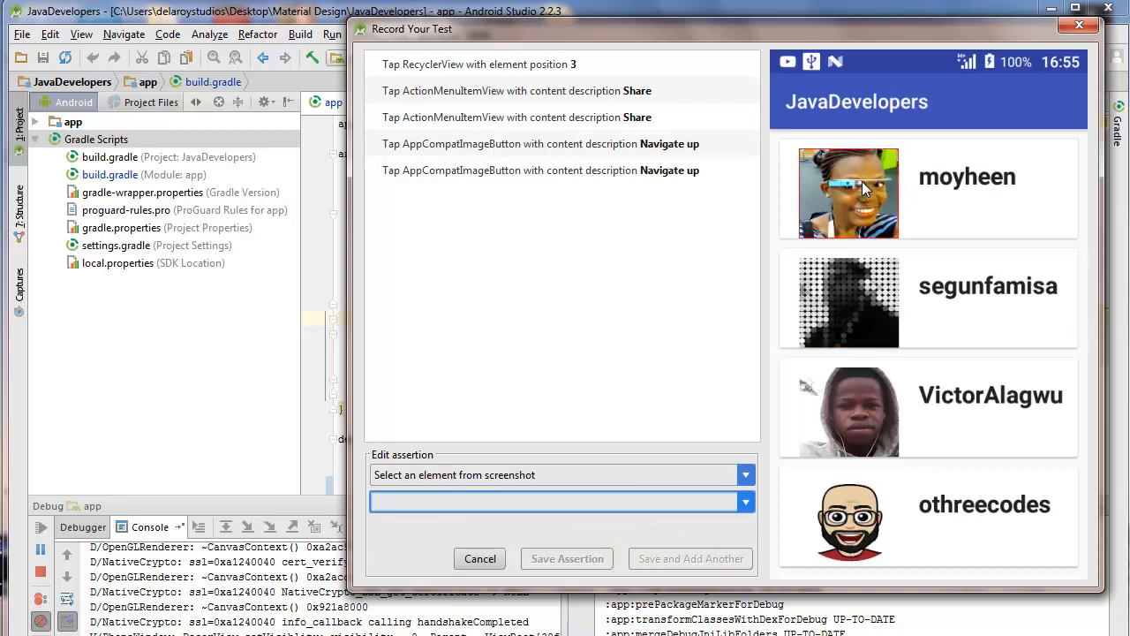
pyautogui.click(848, 192)
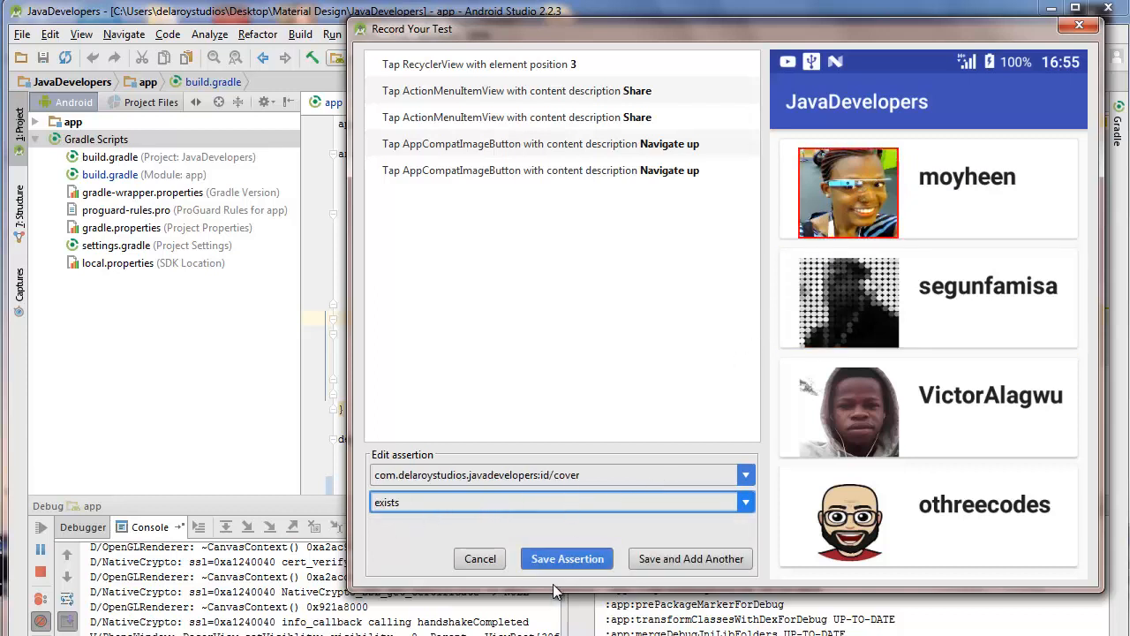
pyautogui.click(565, 559)
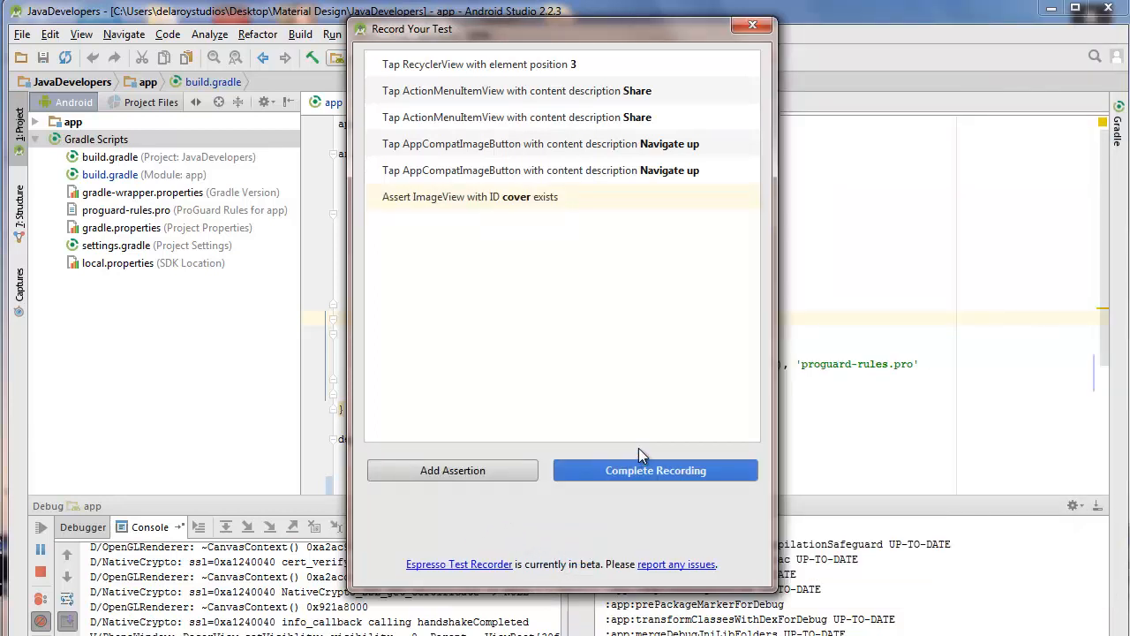
pyautogui.moveTo(510, 538)
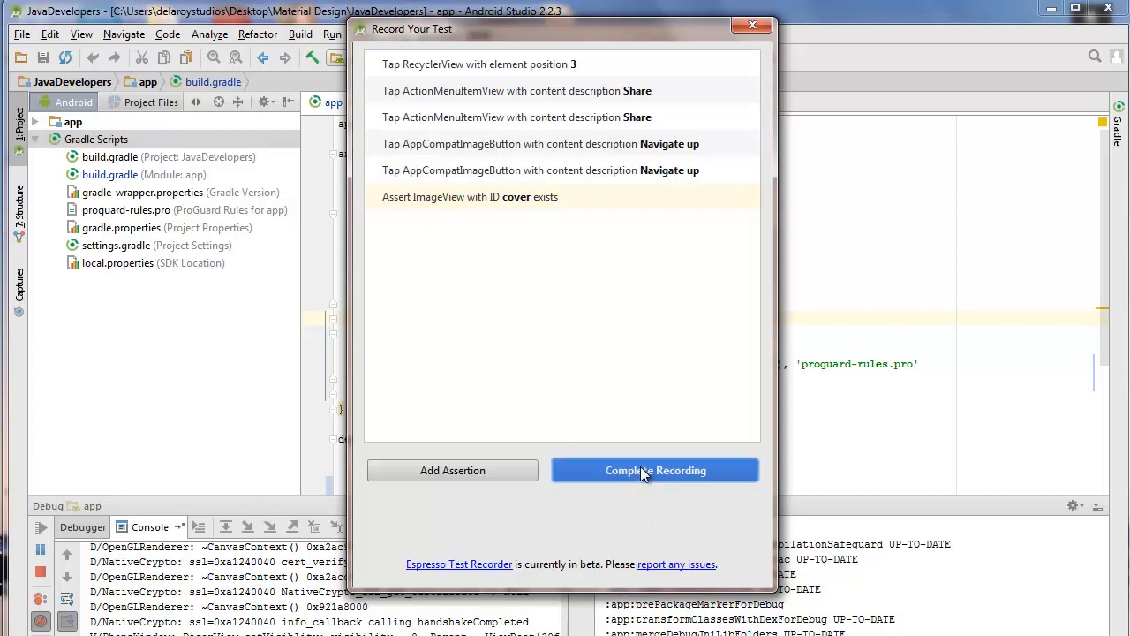
# Complete the recording and save the test class as MainActivityTest.
pyautogui.click(654, 470)
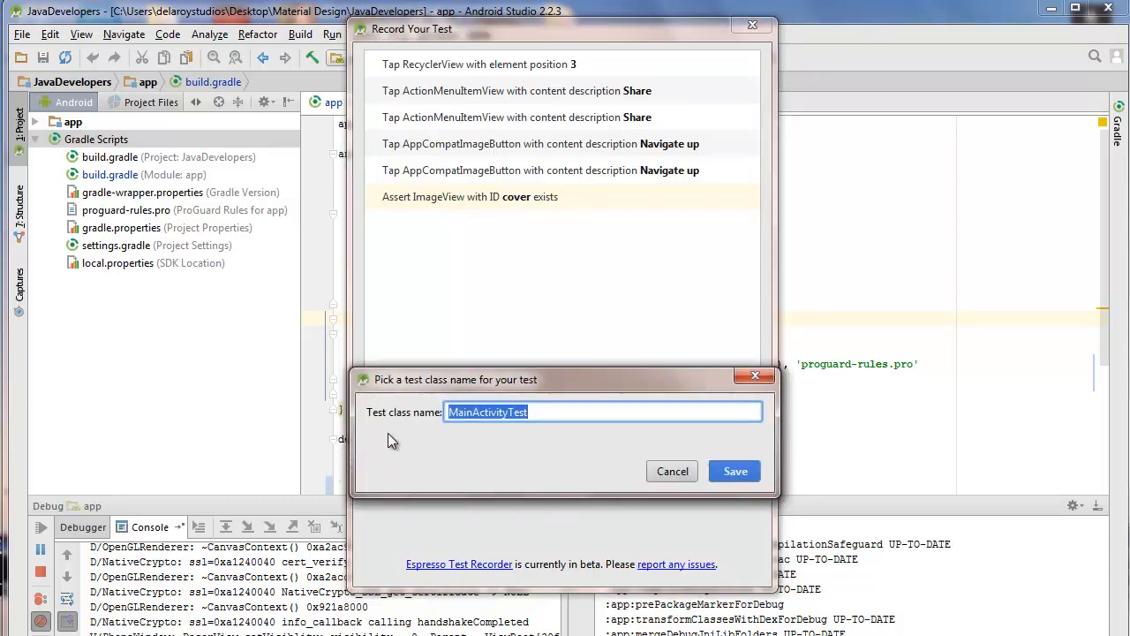
pyautogui.moveTo(435, 438)
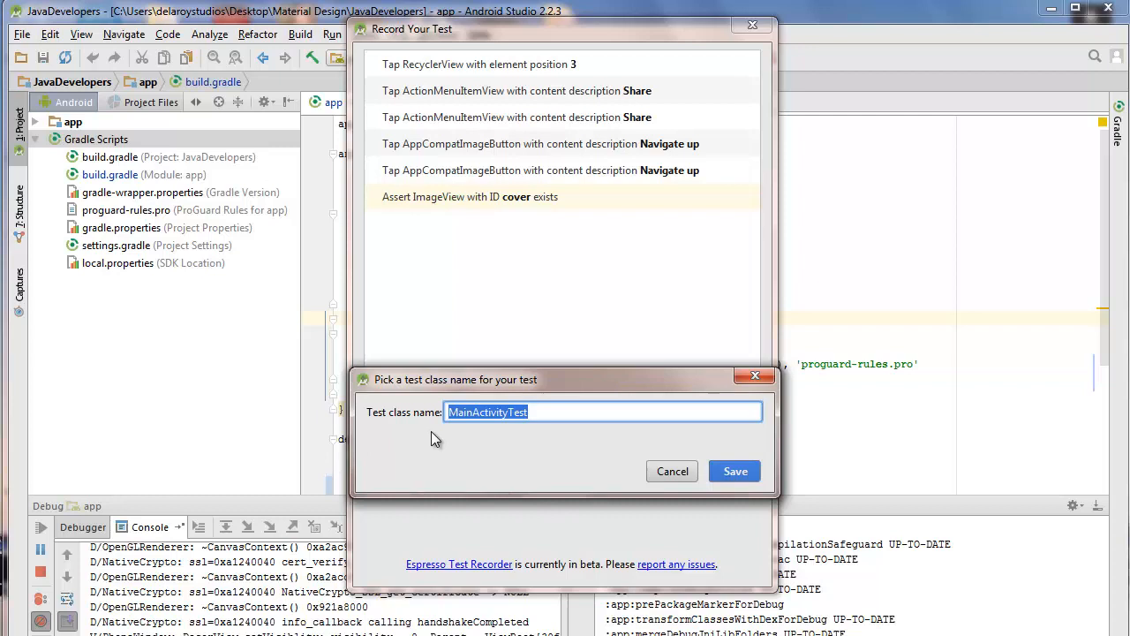
pyautogui.moveTo(639, 371)
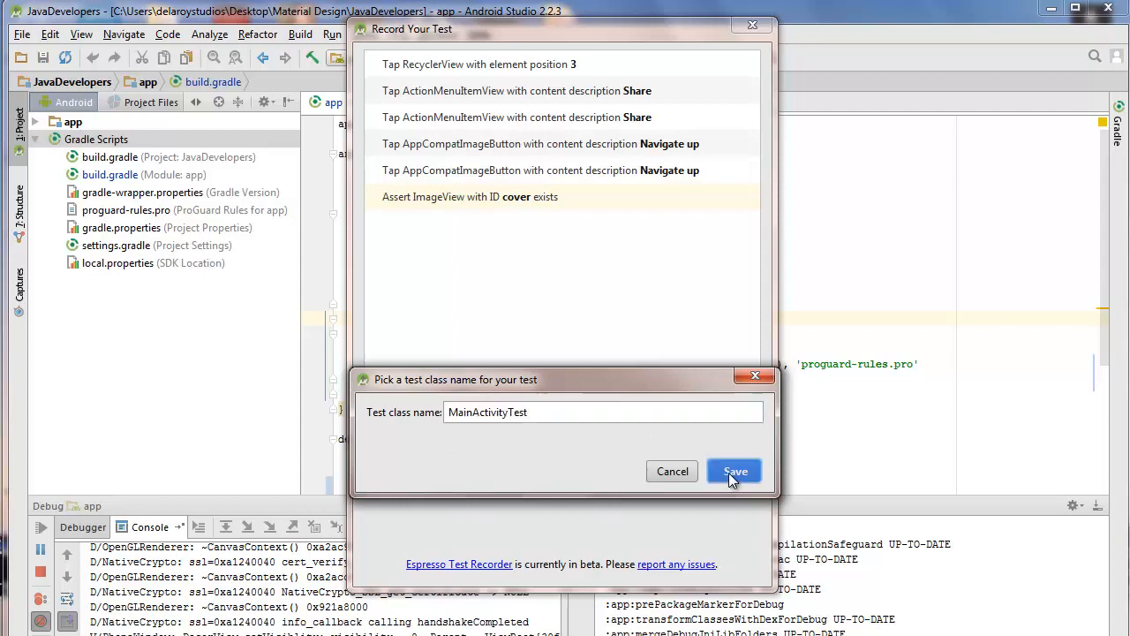
pyautogui.click(735, 470)
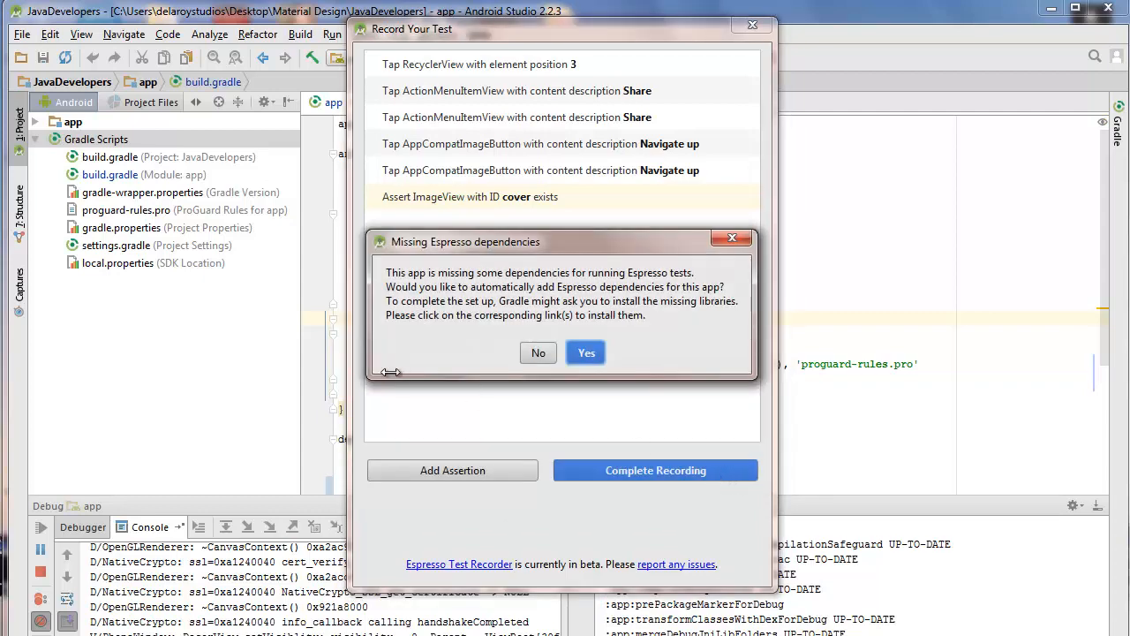
pyautogui.moveTo(501, 300)
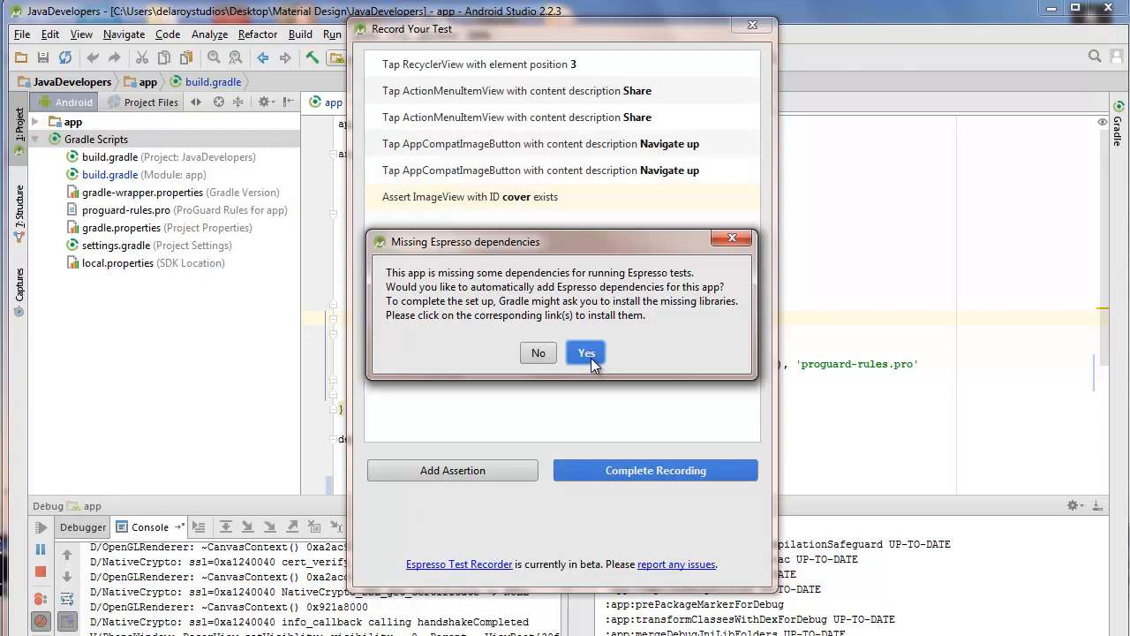
# Let Android Studio add the missing Espresso dependencies, generating MainActivityTest.java.
pyautogui.click(586, 353)
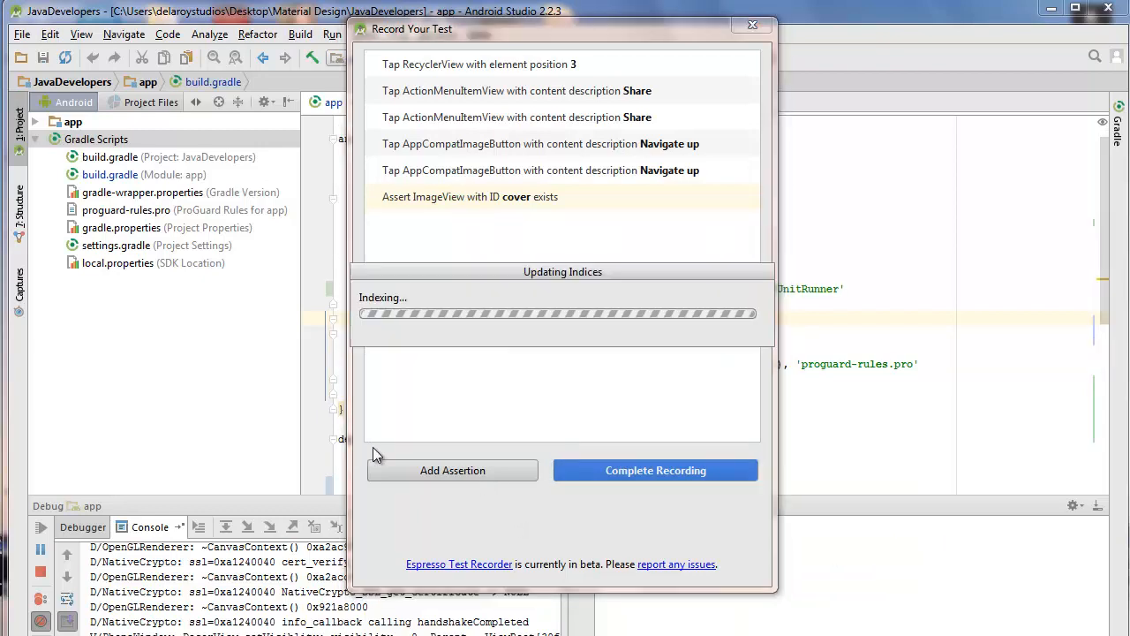
pyautogui.click(655, 470)
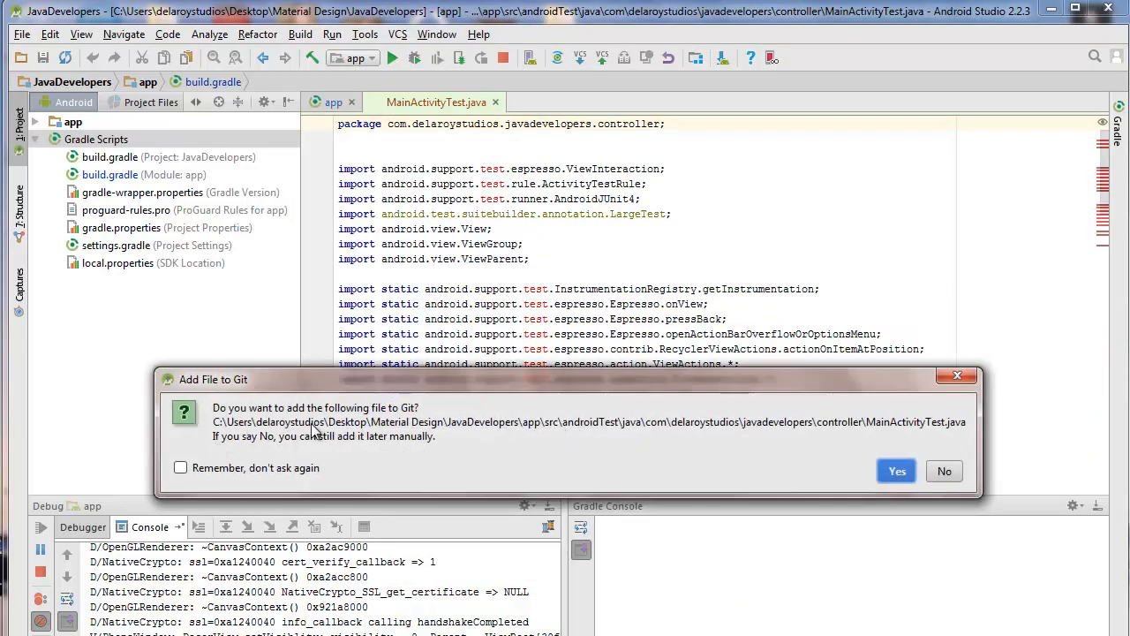
pyautogui.moveTo(541, 480)
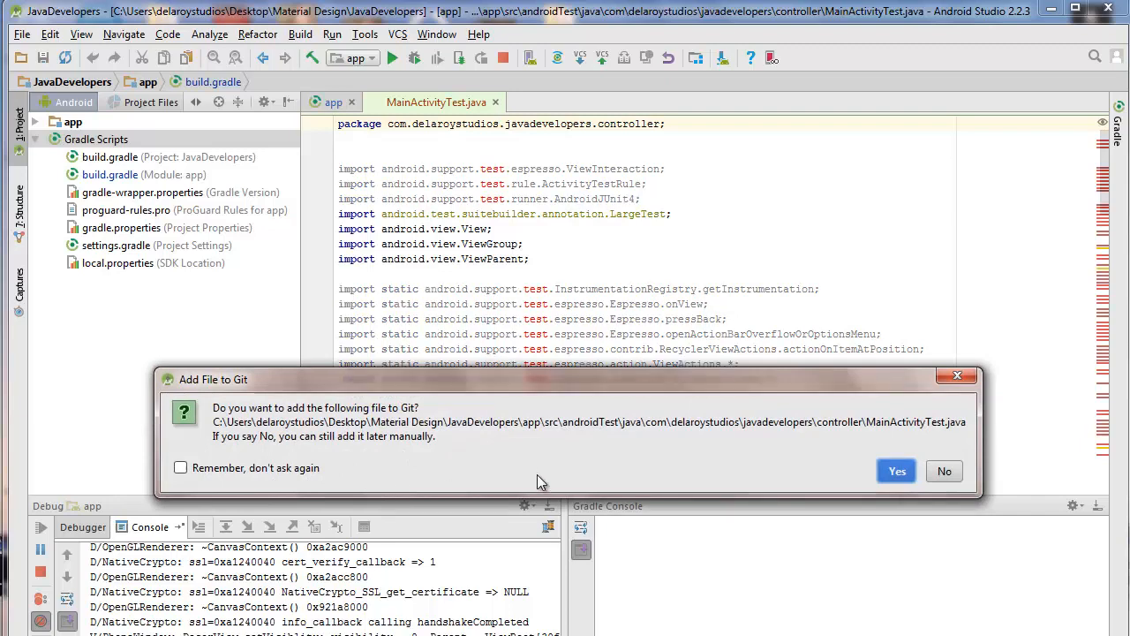
pyautogui.moveTo(612, 450)
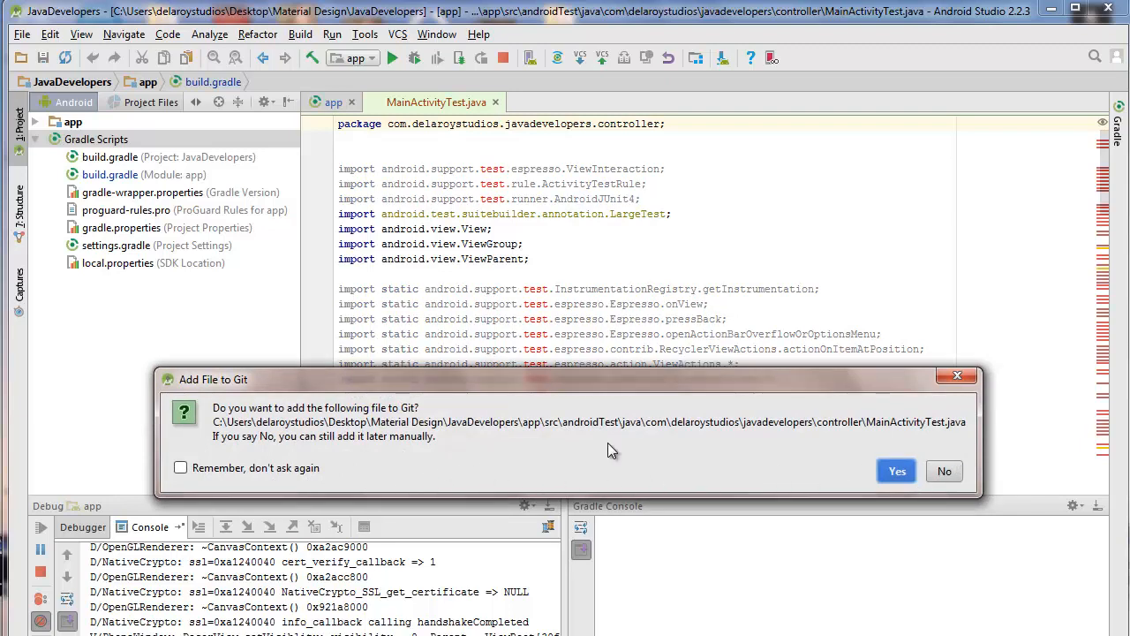
# Answer the Add File to Git prompt and reveal MainActivityTest under app > java > controller.
pyautogui.click(898, 470)
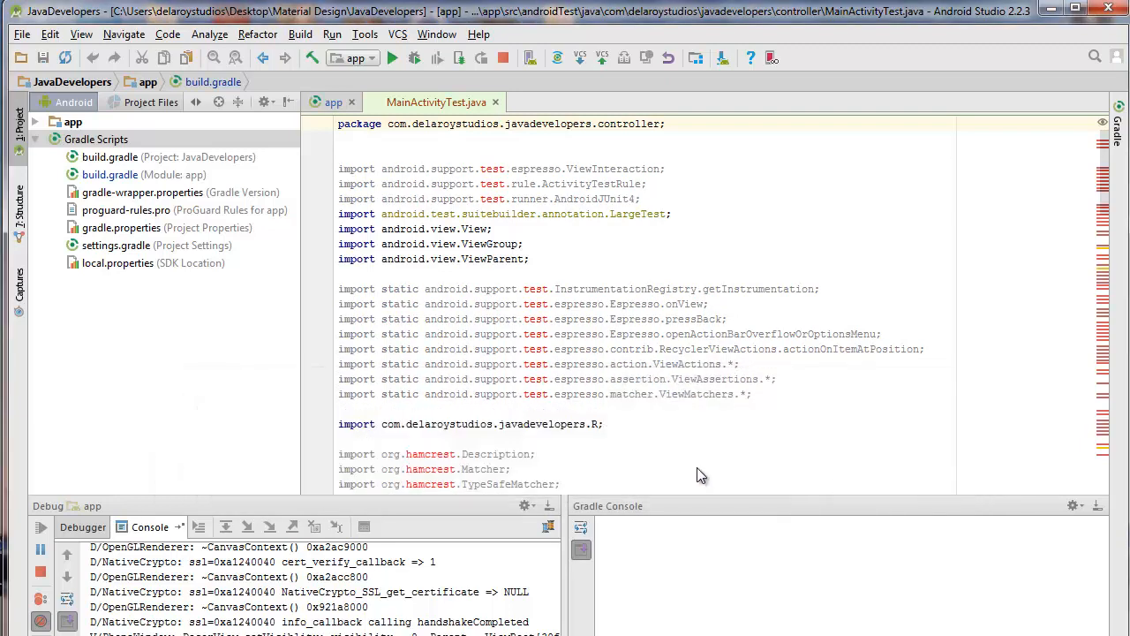
pyautogui.click(95, 138)
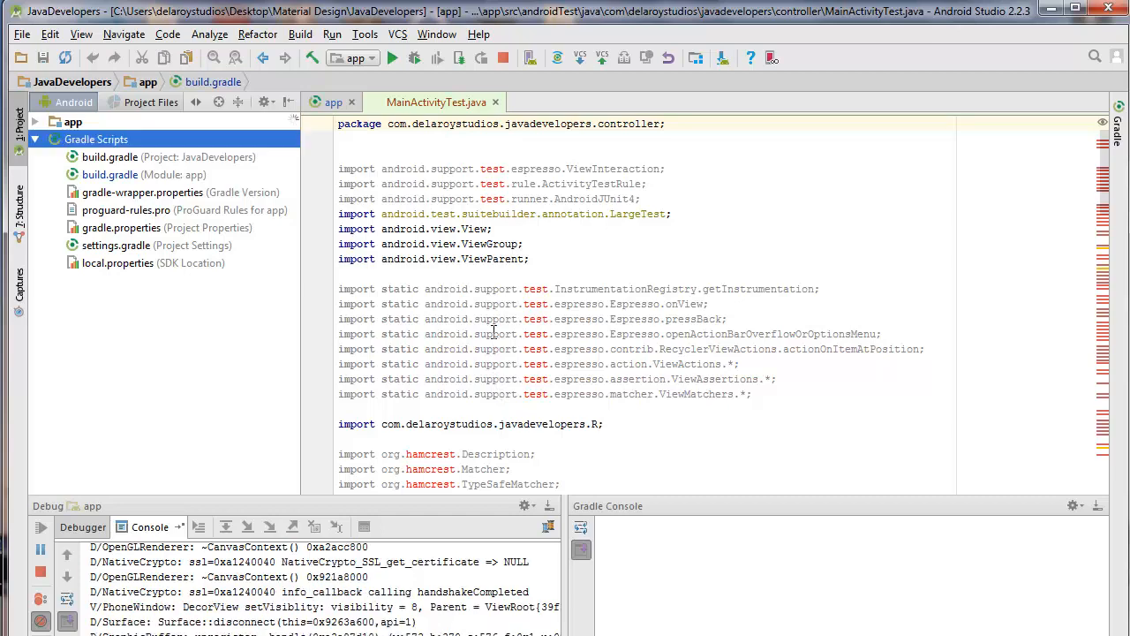
pyautogui.click(14, 120)
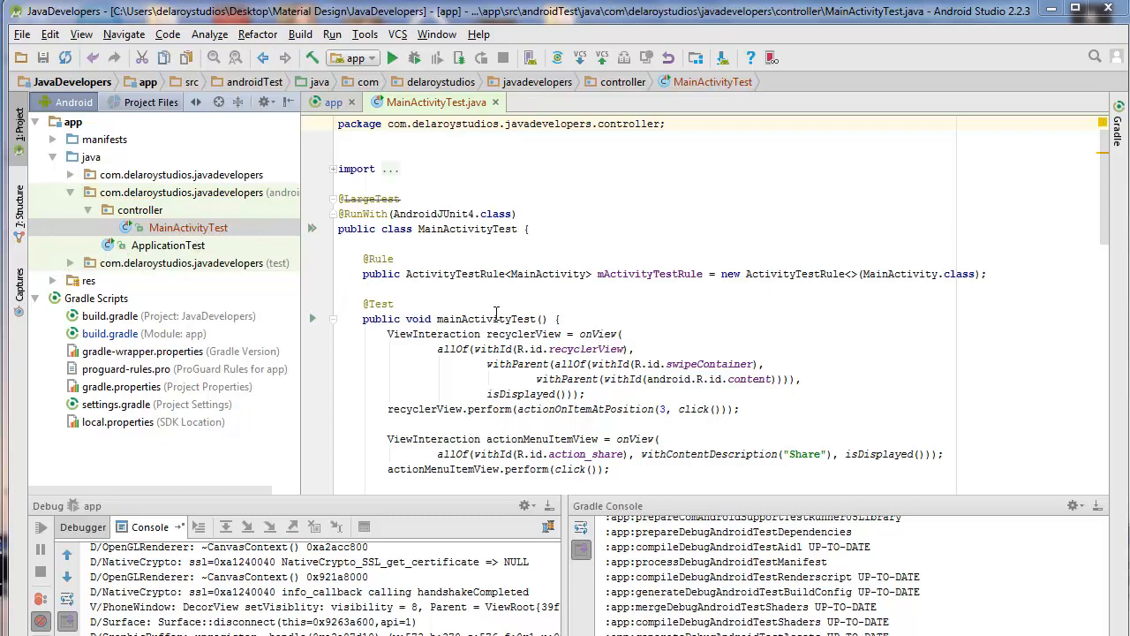
pyautogui.scroll(-3)
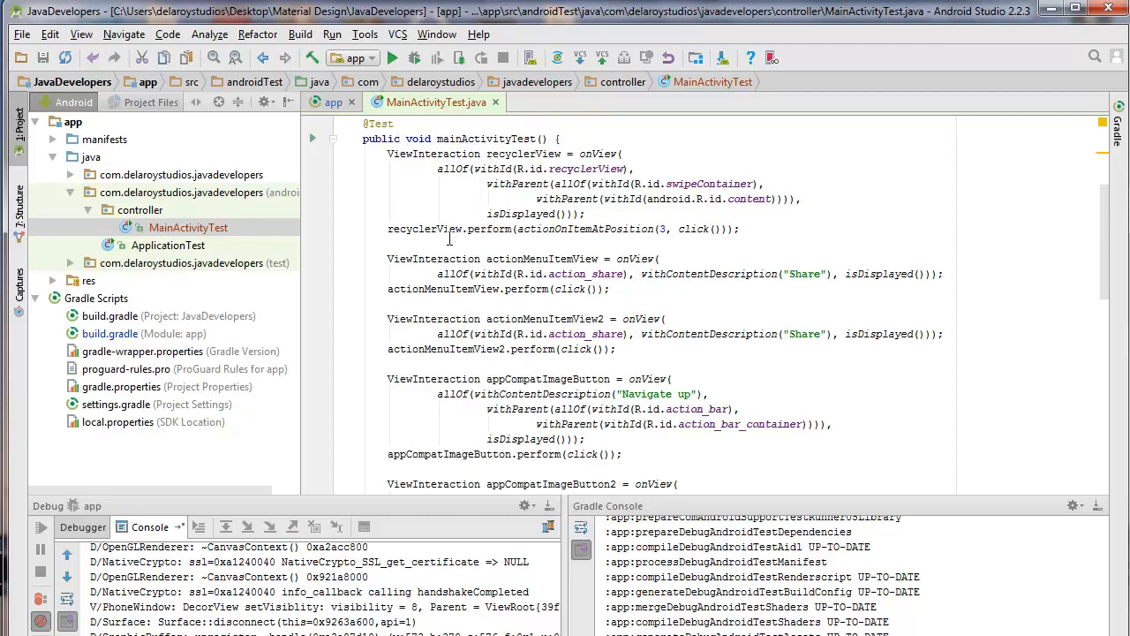
pyautogui.doubleClick(410, 230)
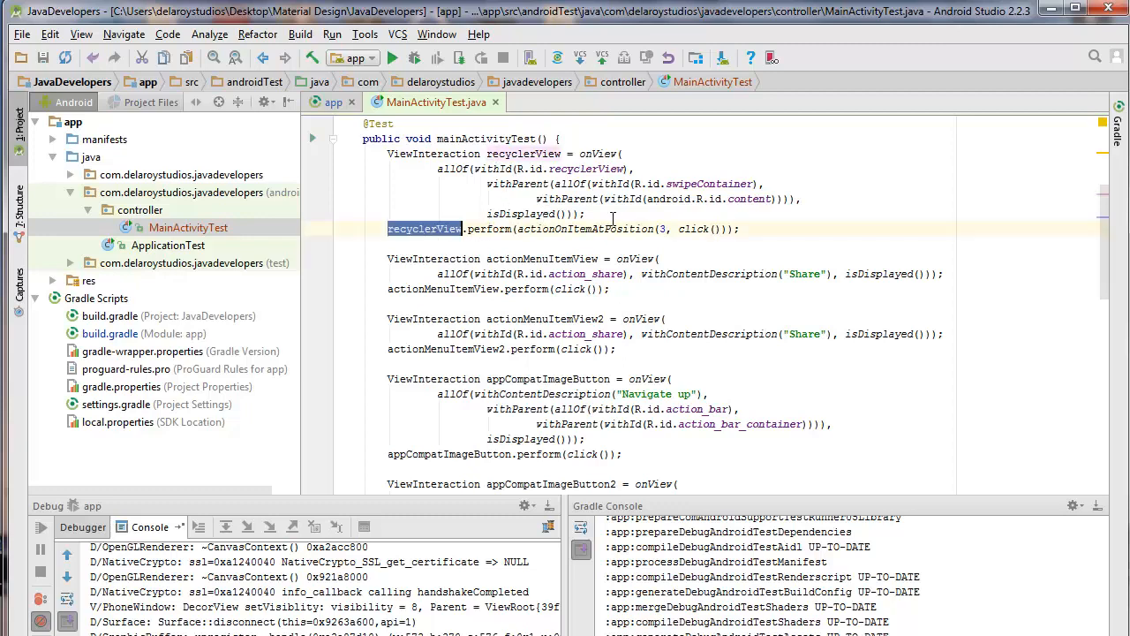
pyautogui.doubleClick(583, 229)
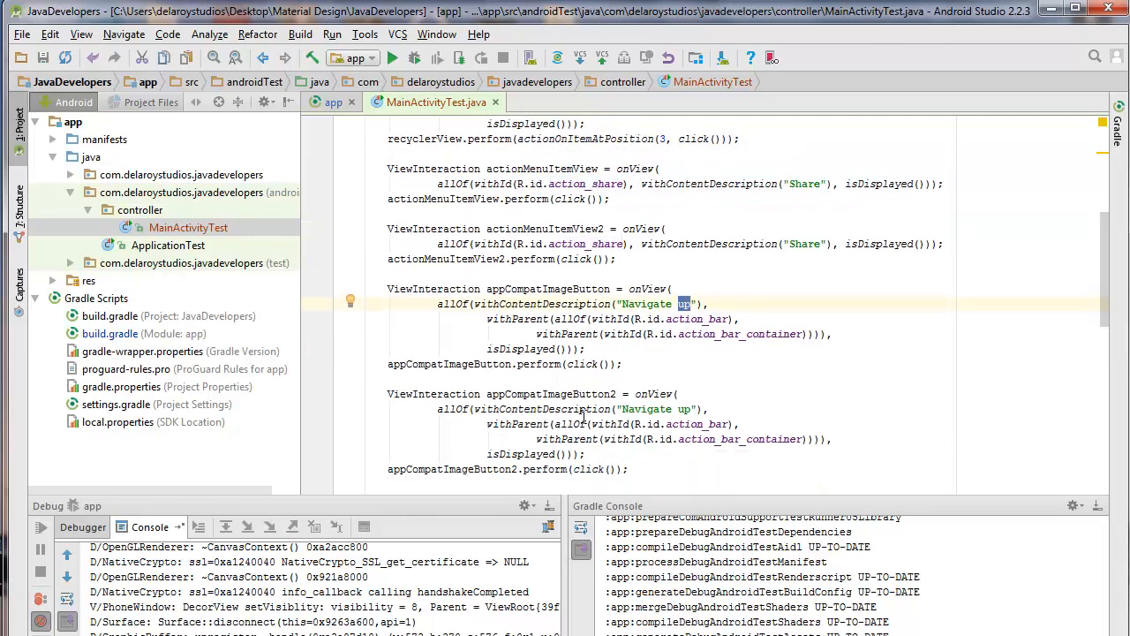
pyautogui.scroll(-3)
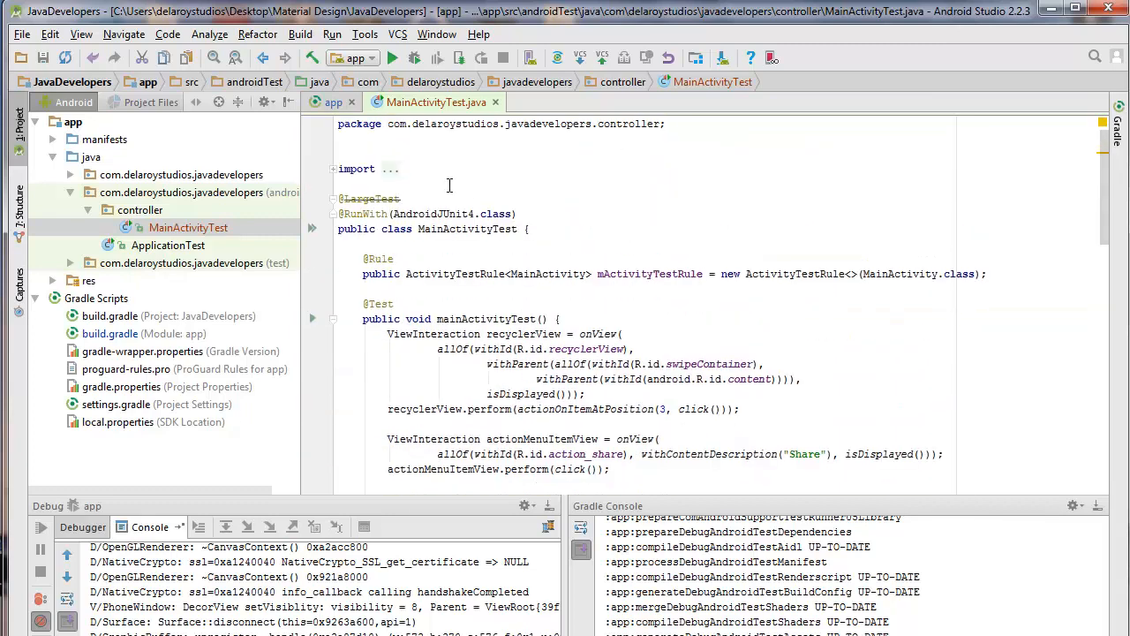
pyautogui.moveTo(739, 314)
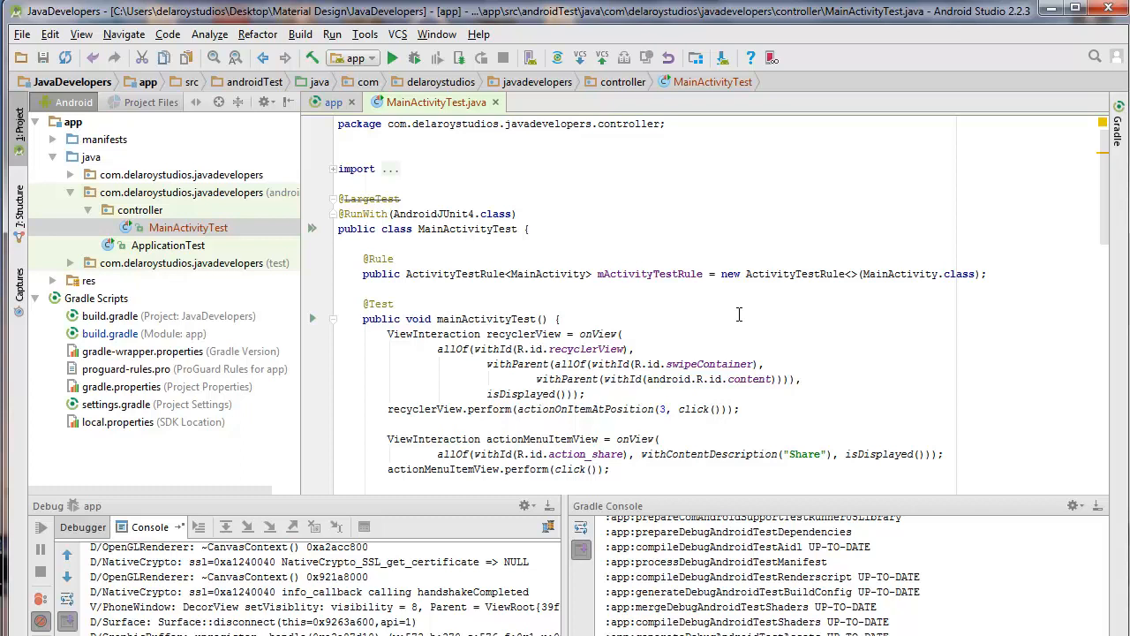
pyautogui.moveTo(758, 362)
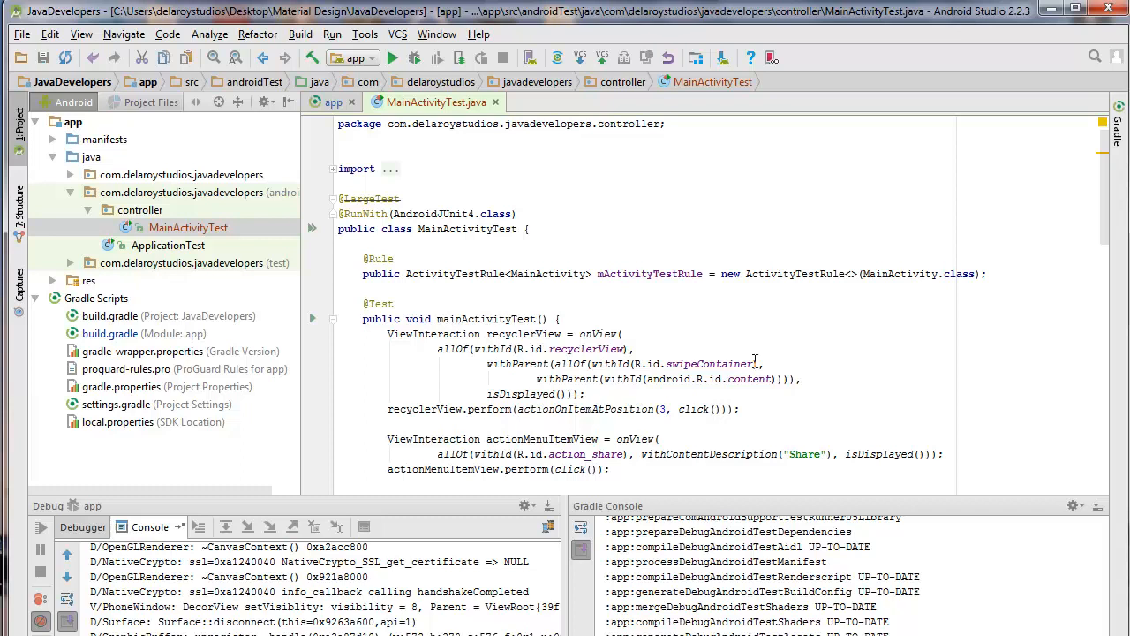